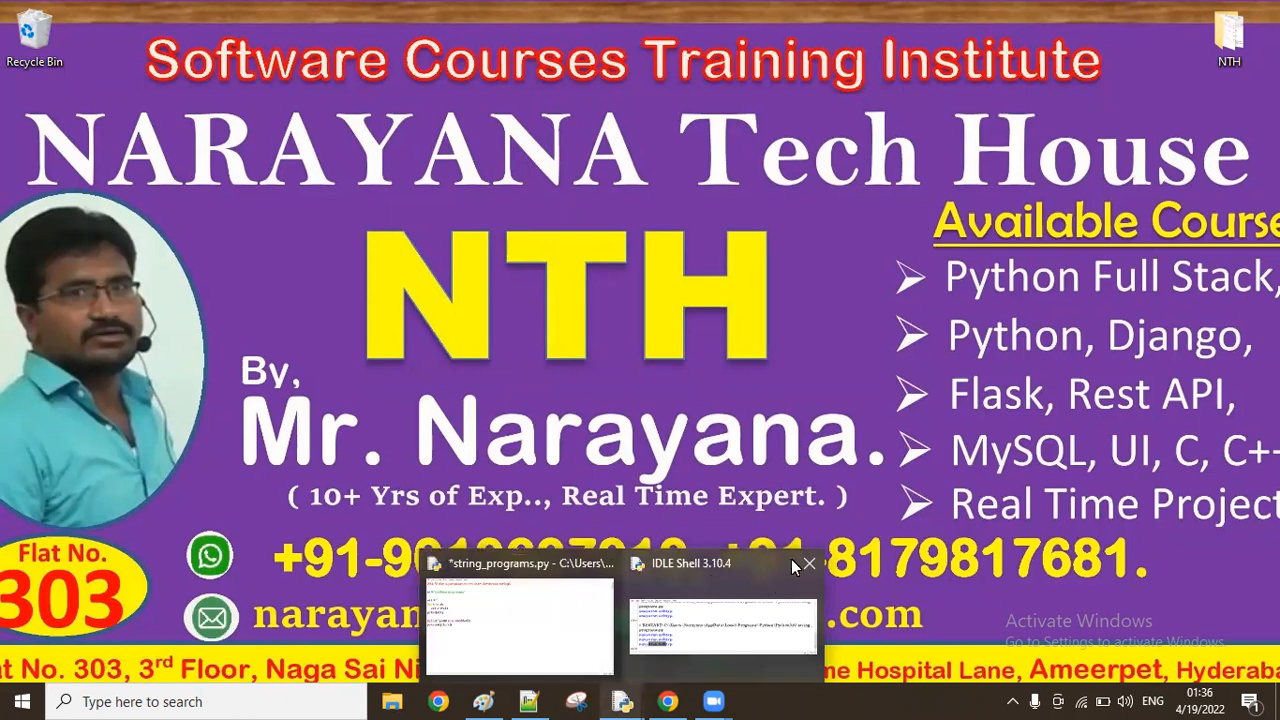
Wrap the #24 reverse-string code in a triple-quoted block in string_programs.py so it no longer runs
{"action": "left_click", "coordinate": [810, 564]}
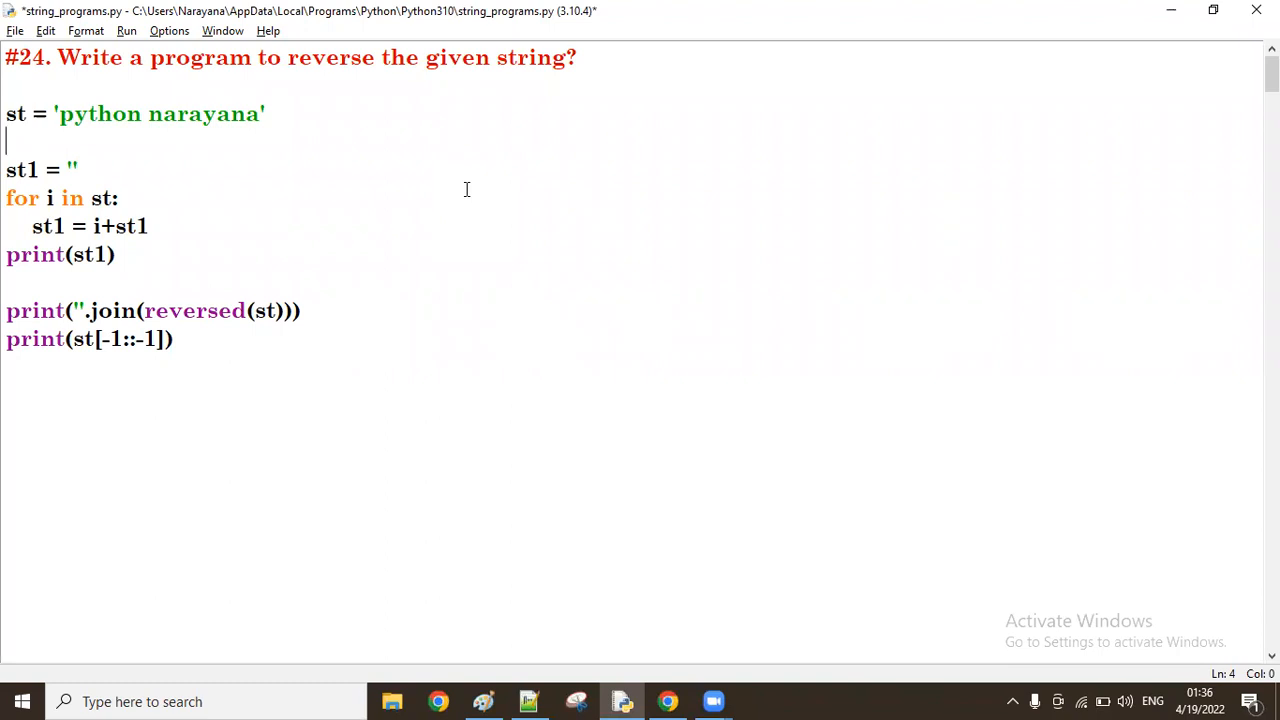
{"action": "mouse_move", "coordinate": [286, 58]}
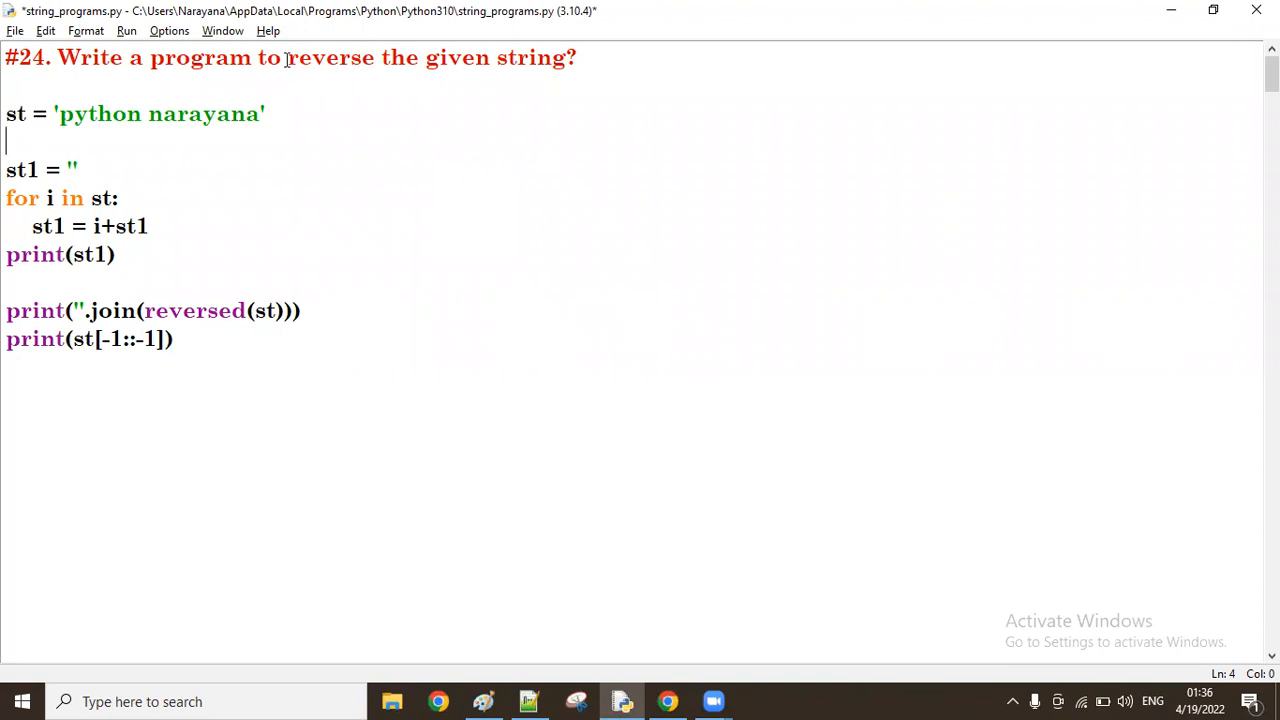
{"action": "left_click_drag", "start_coordinate": [288, 56], "coordinate": [564, 56]}
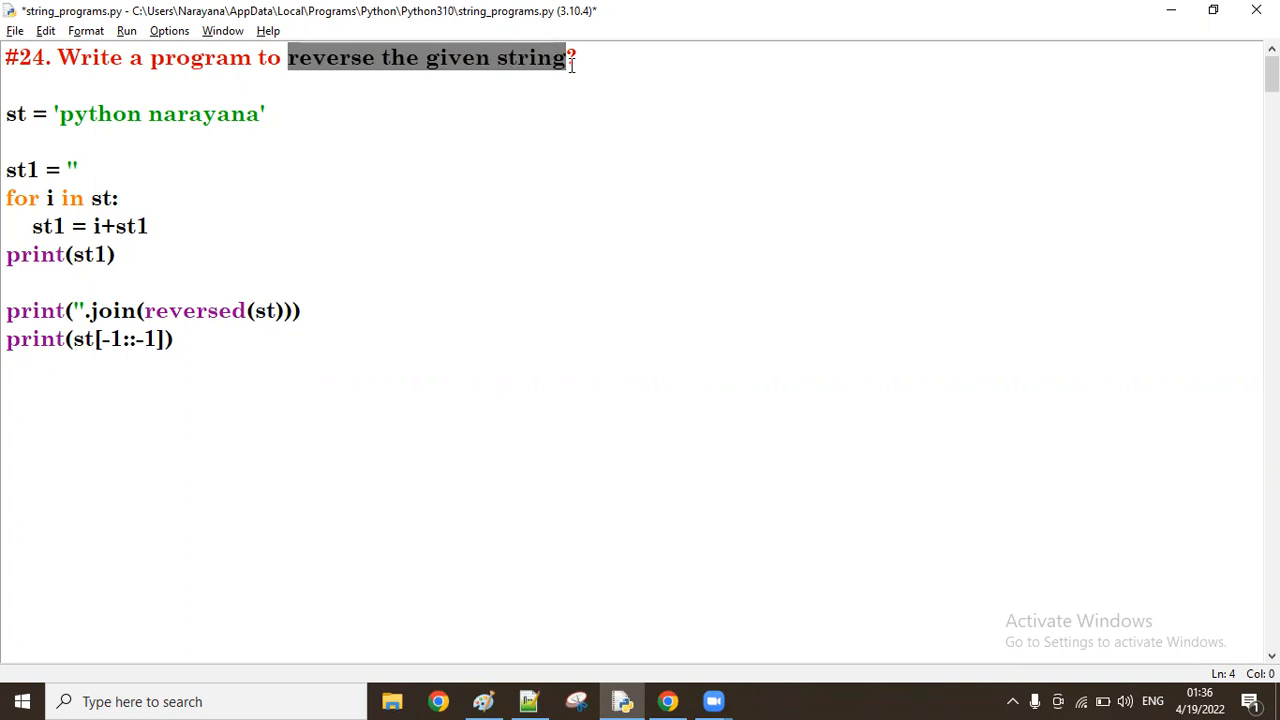
{"action": "left_click", "coordinate": [10, 70]}
{"action": "type", "text": "''"}
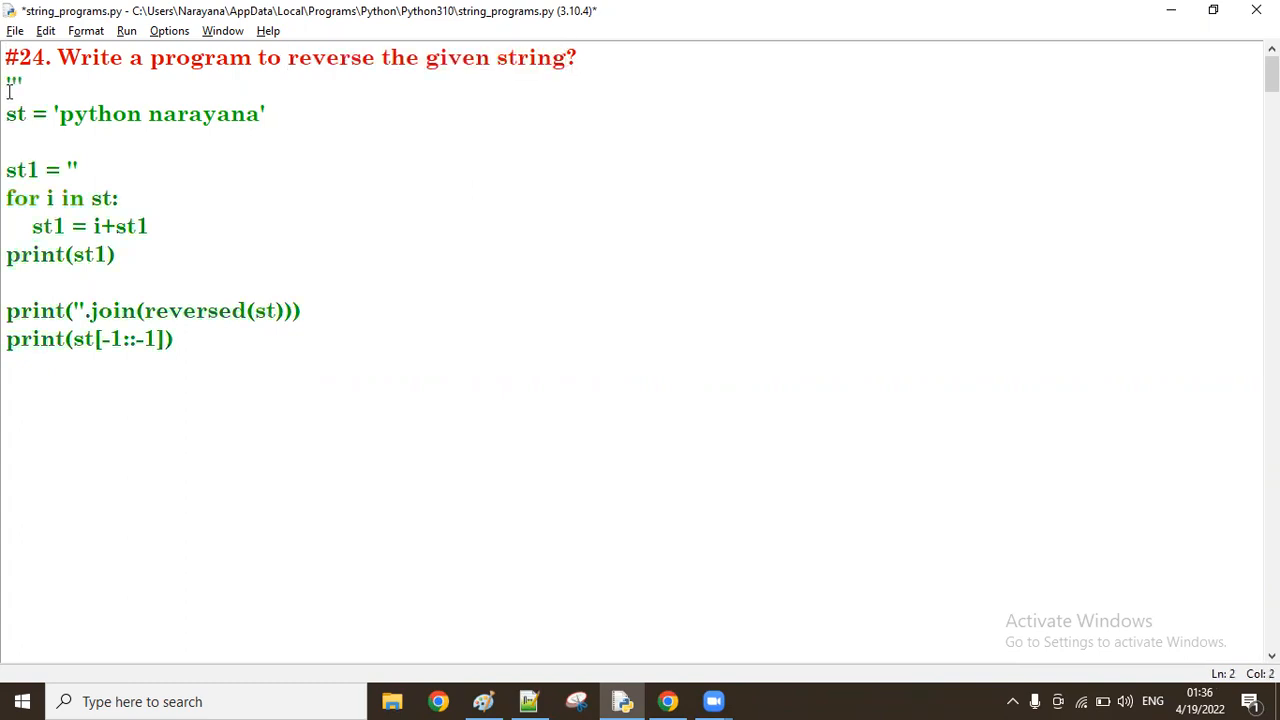
{"action": "key", "text": "enter"}
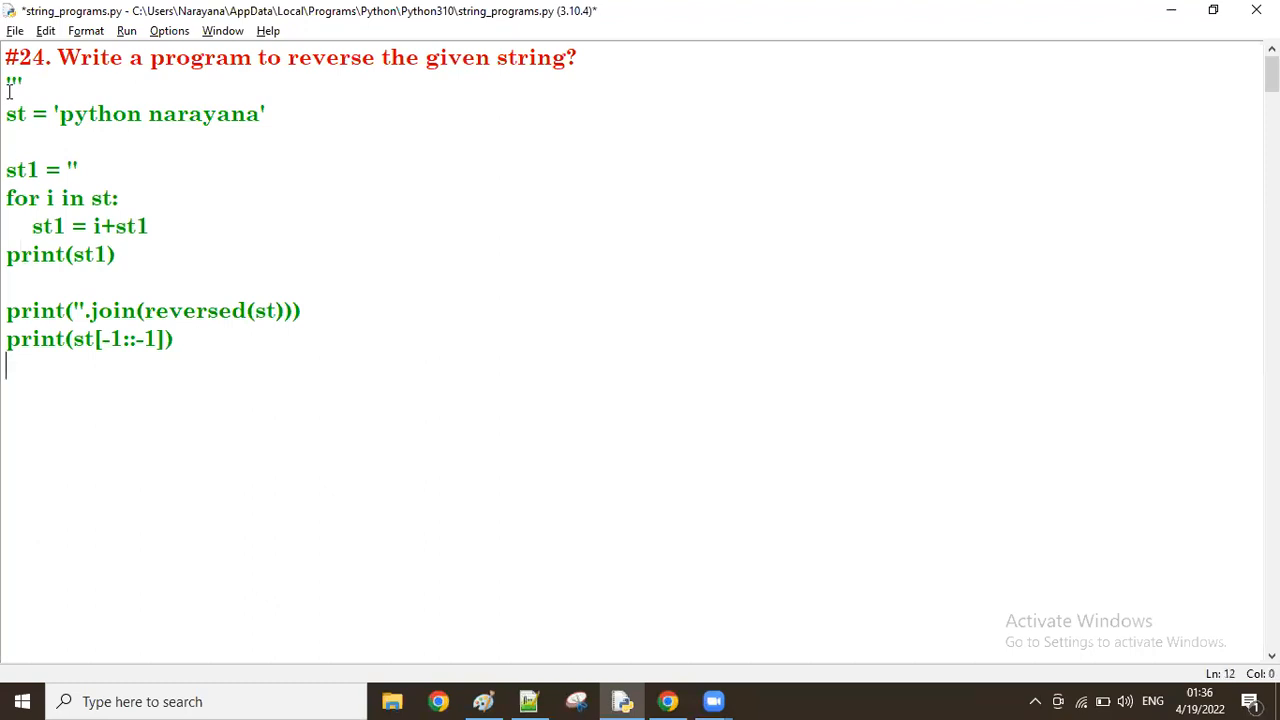
{"action": "type", "text": "\""}
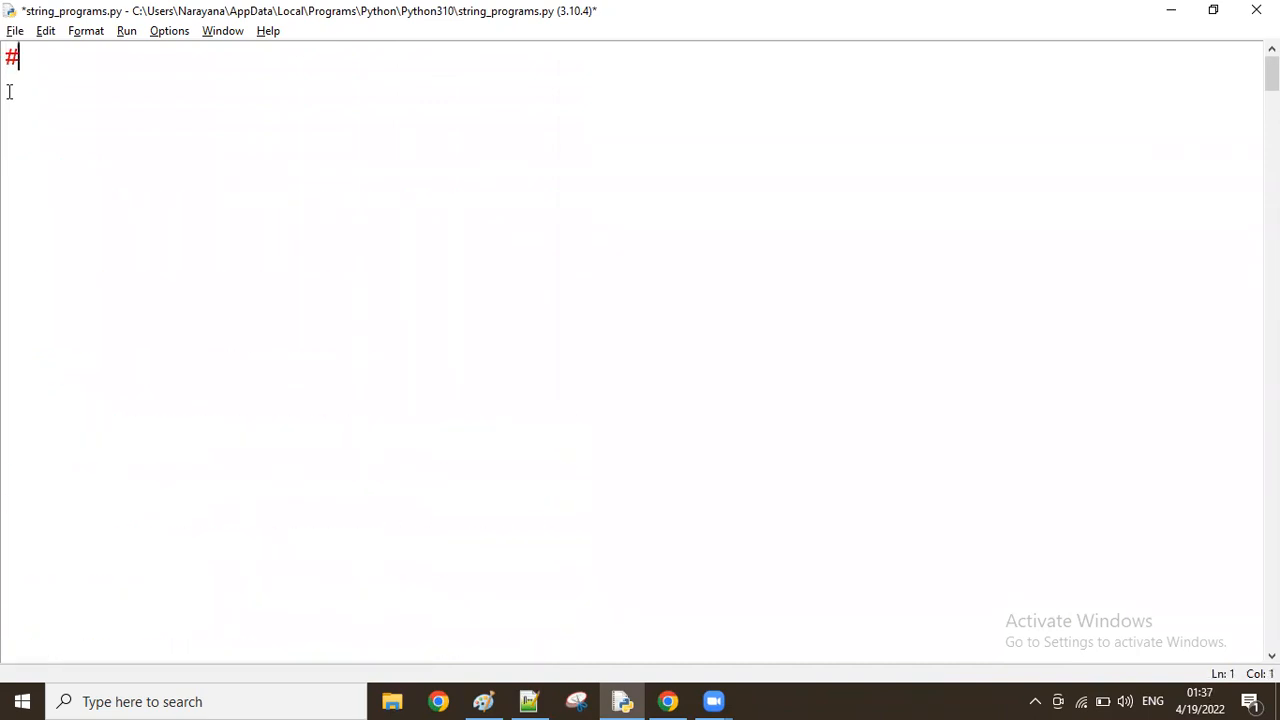
Write the comment '#25 Write a program to sort the given string in asc order? a....z'
{"action": "type", "text": "25 W"}
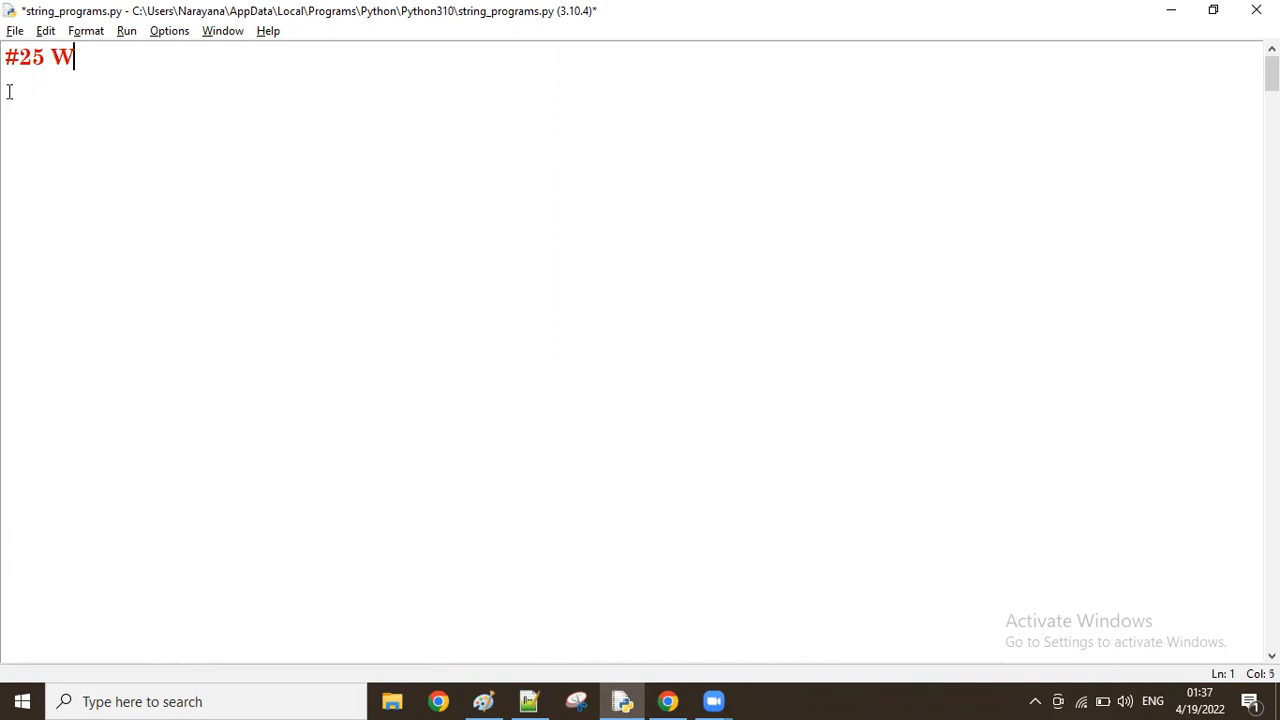
{"action": "type", "text": "rite"}
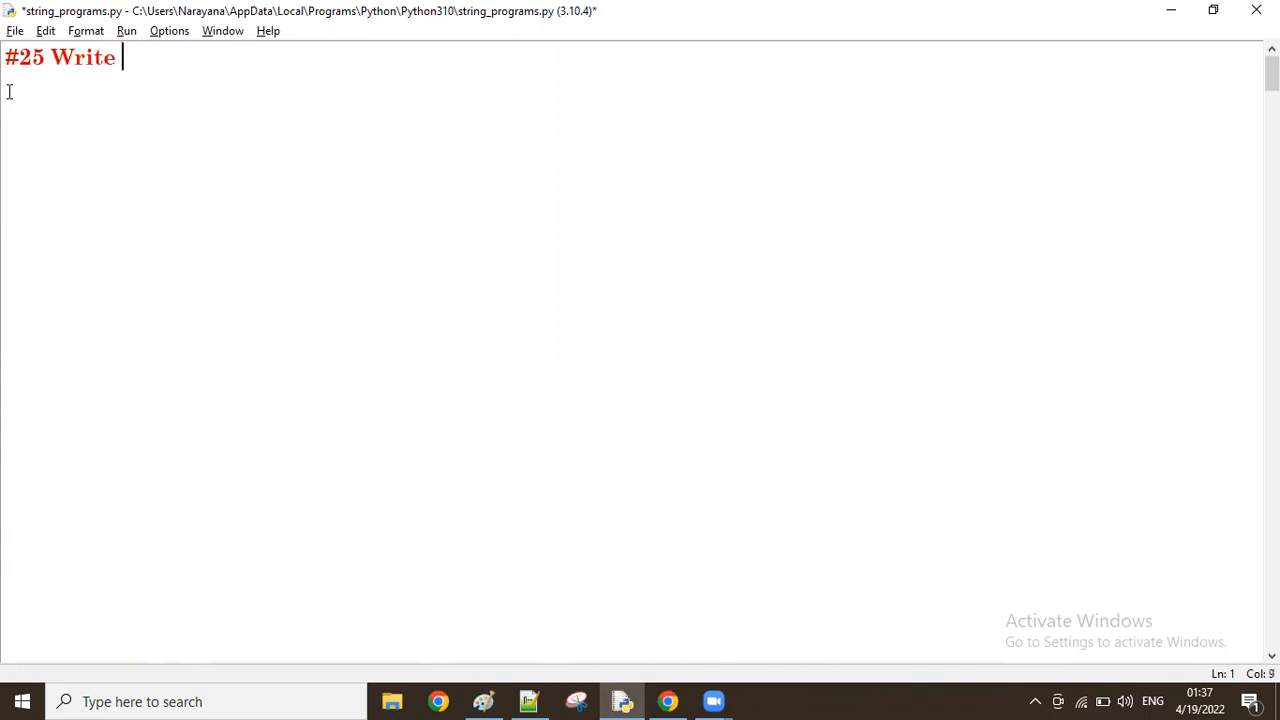
{"action": "type", "text": "a o"}
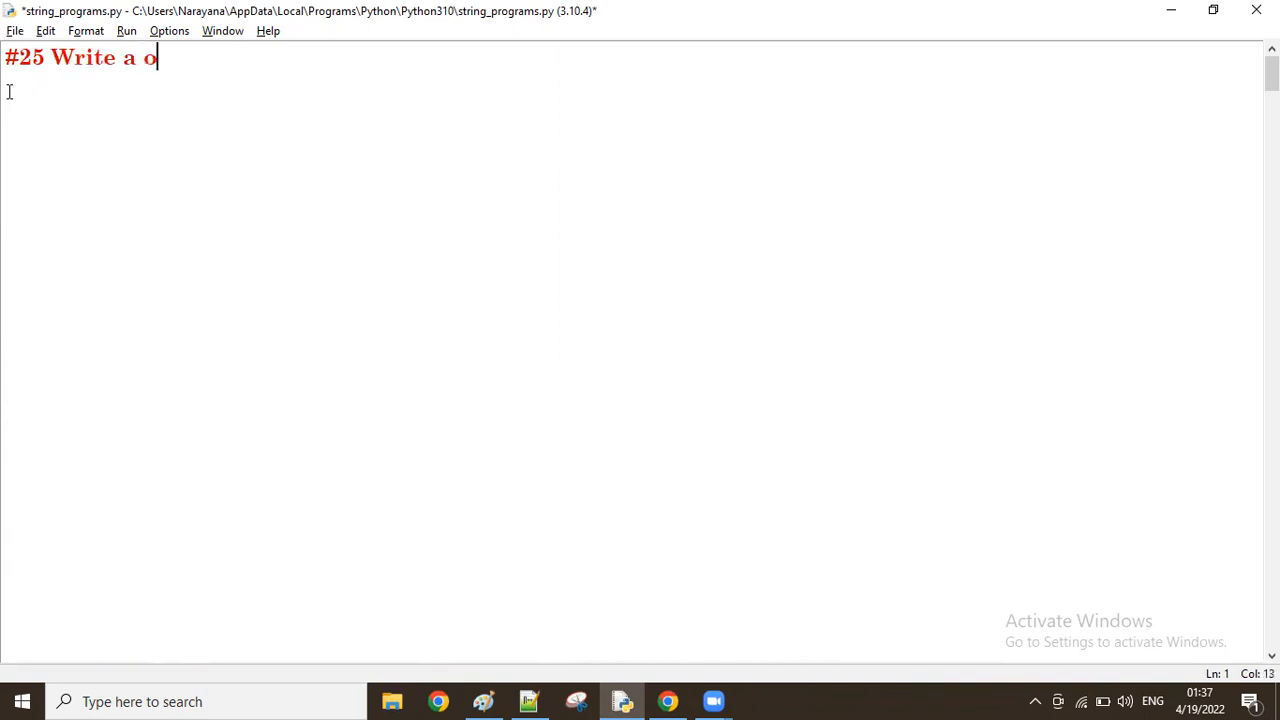
{"action": "type", "text": "program to"}
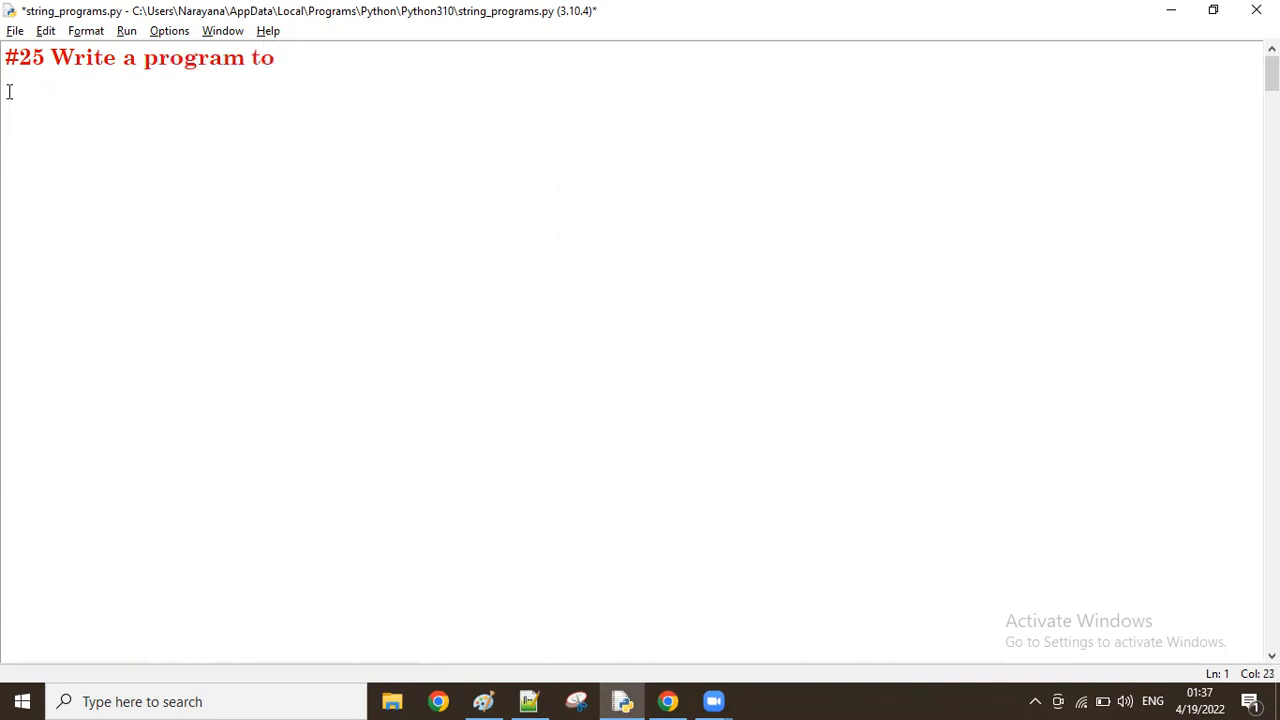
{"action": "type", "text": "sort the"}
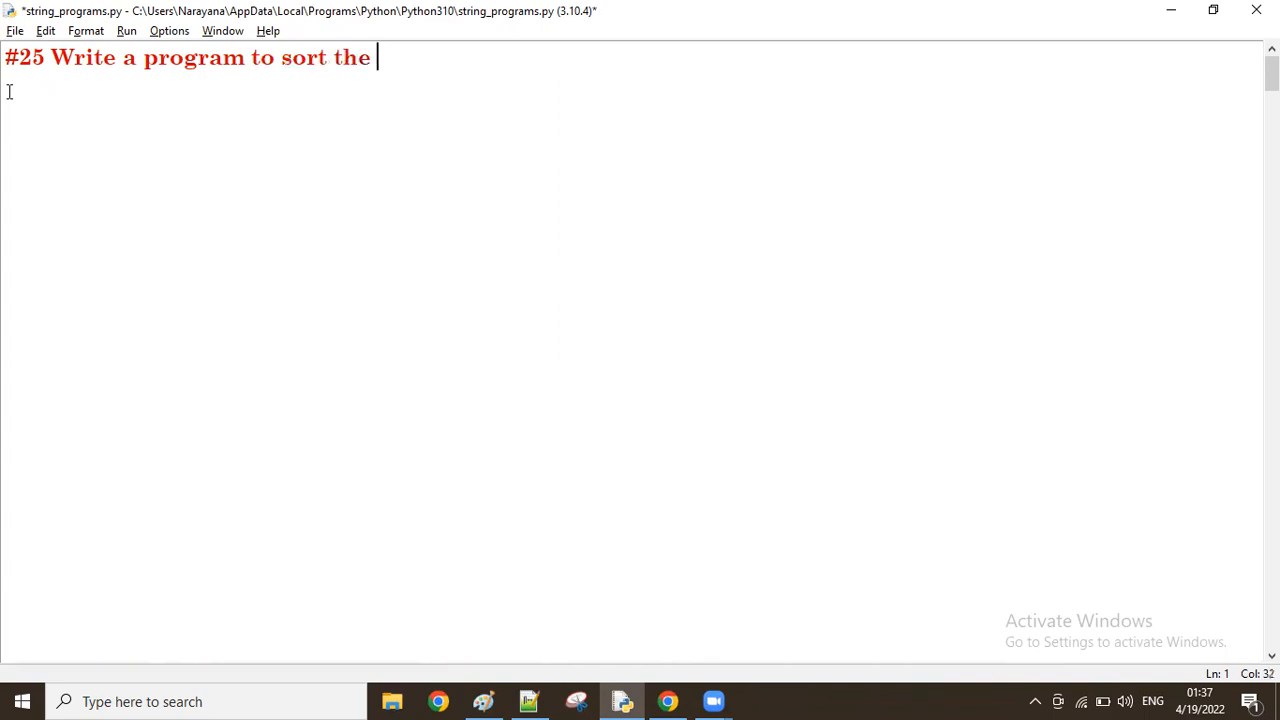
{"action": "type", "text": "givens tring in asc"}
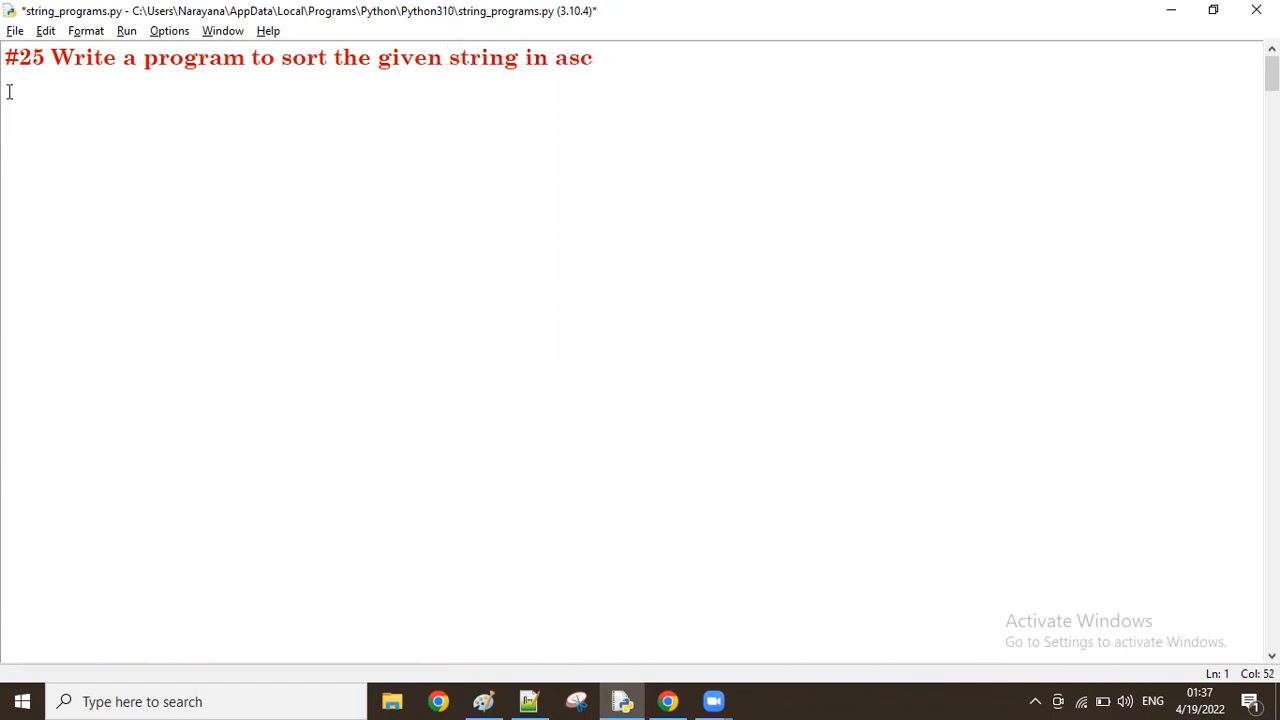
{"action": "type", "text": "order"}
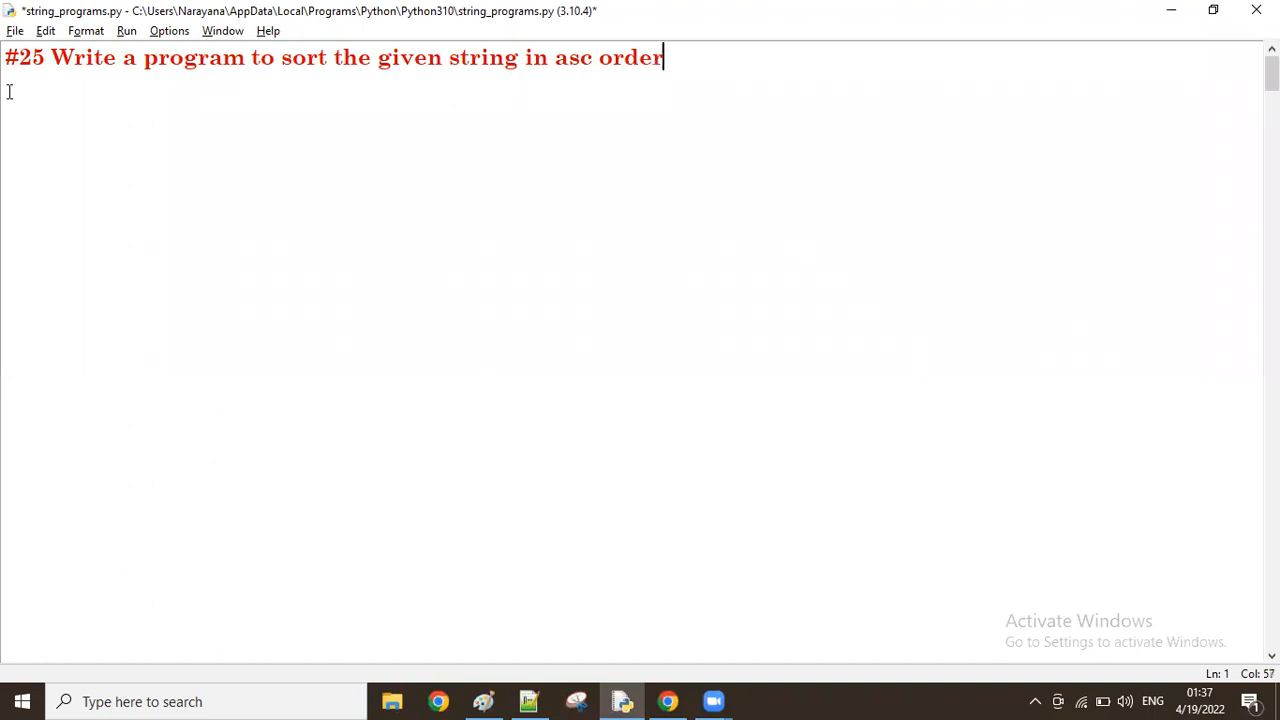
{"action": "type", "text": "?"}
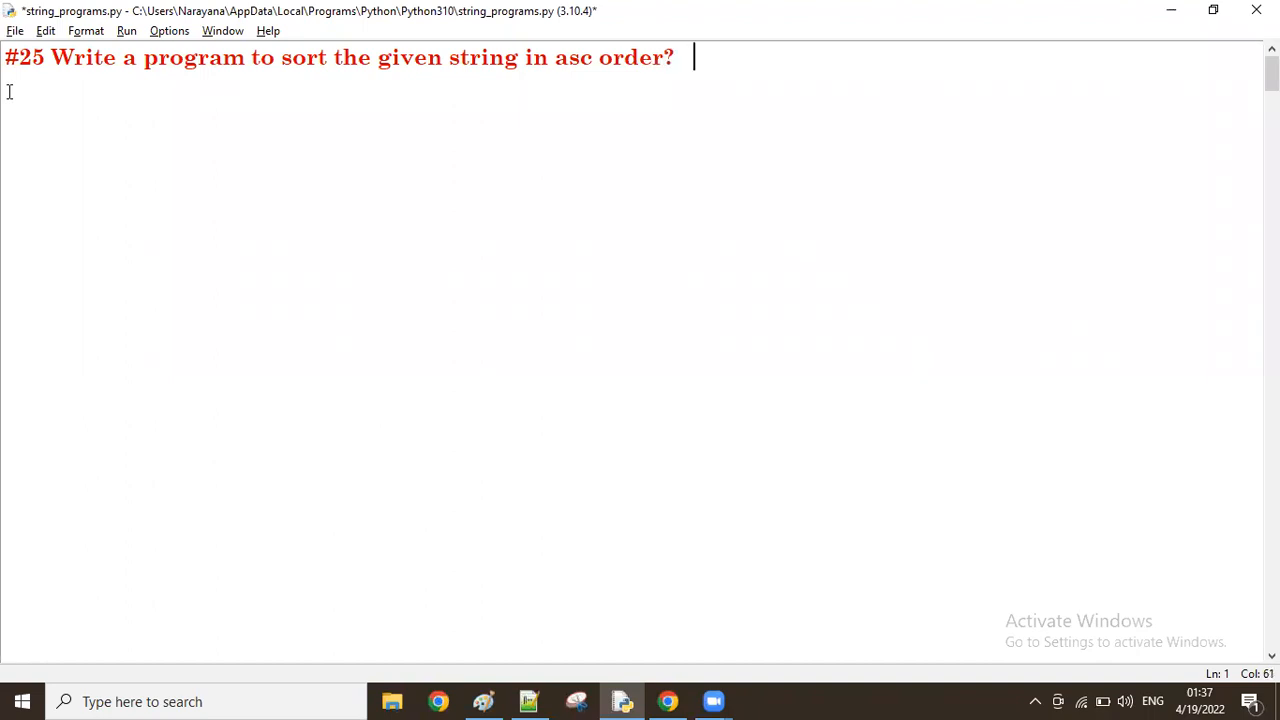
{"action": "type", "text": "a...."}
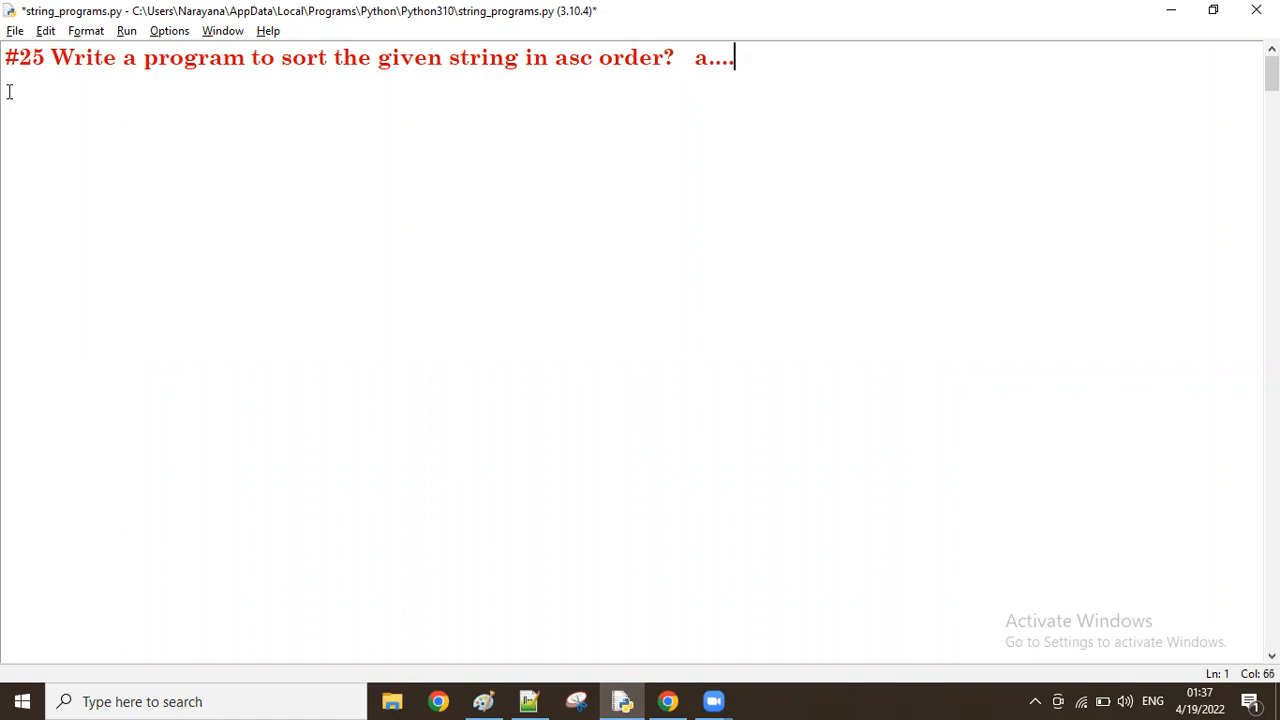
{"action": "type", "text": "z"}
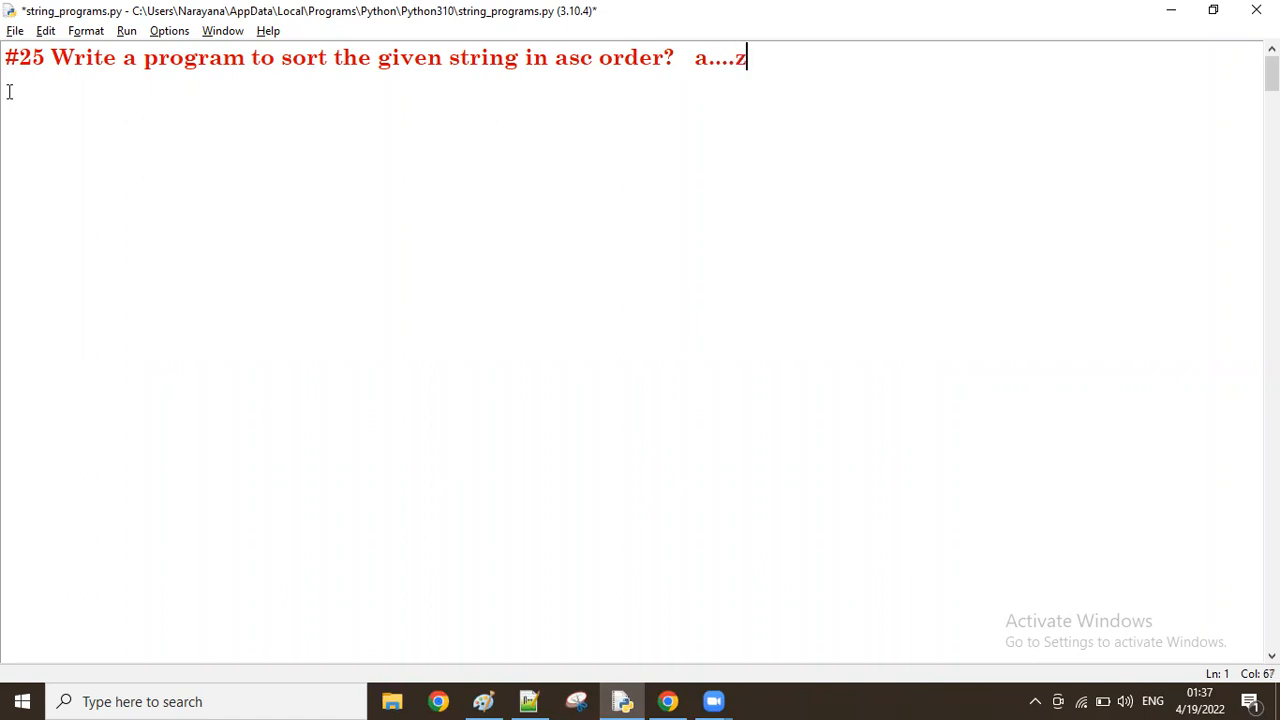
Define st = 'python' with the comment #hnopty showing its letters in ascending order
{"action": "type", "text": "st"}
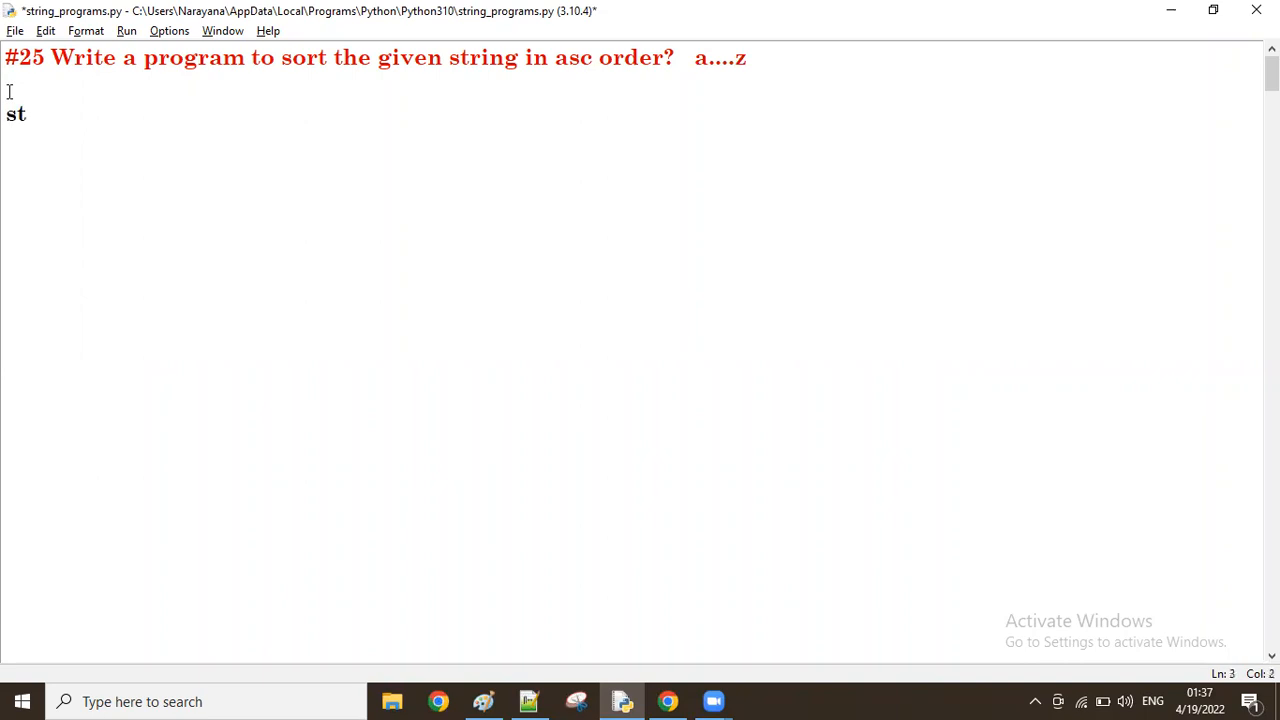
{"action": "type", "text": "= 'p'"}
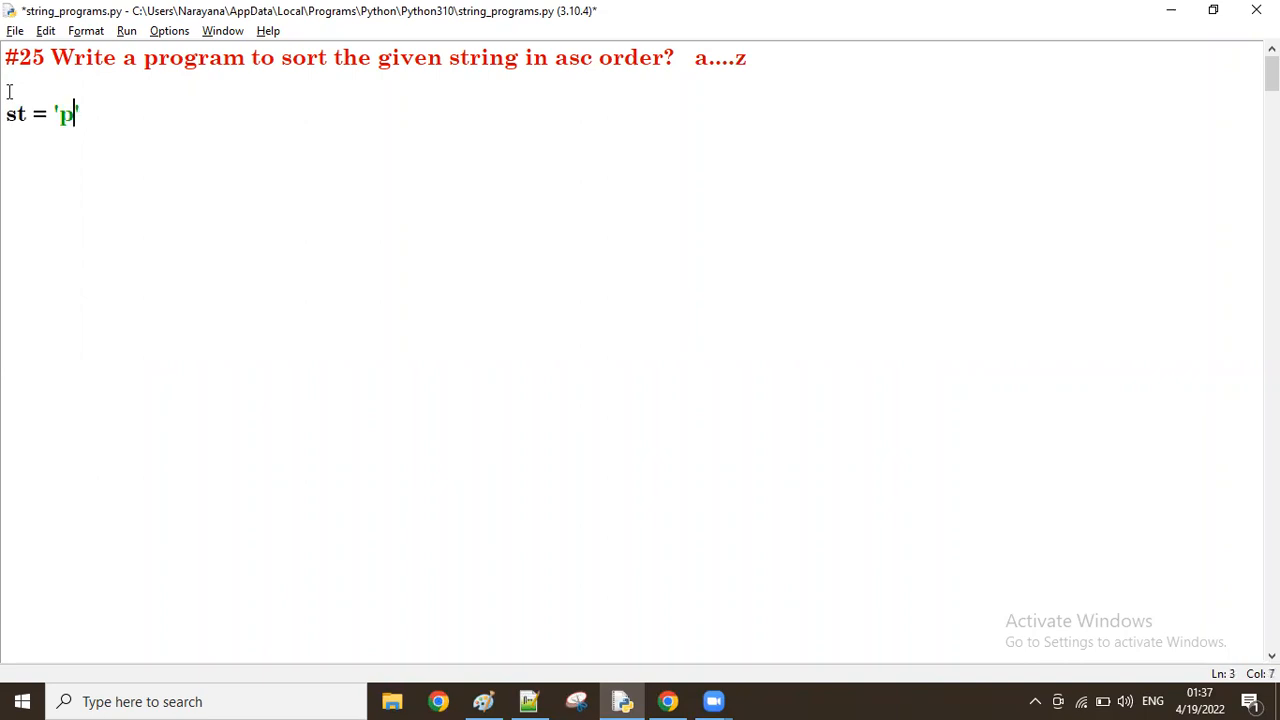
{"action": "type", "text": "ython"}
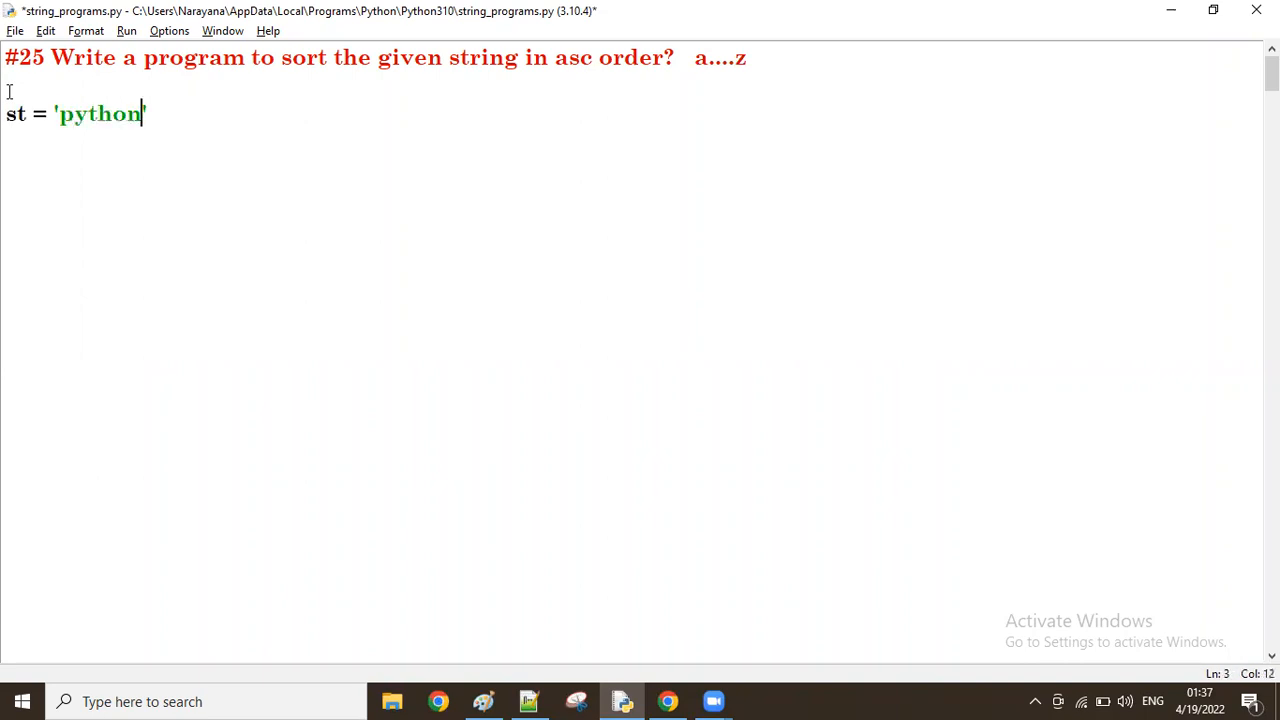
{"action": "type", "text": "'"}
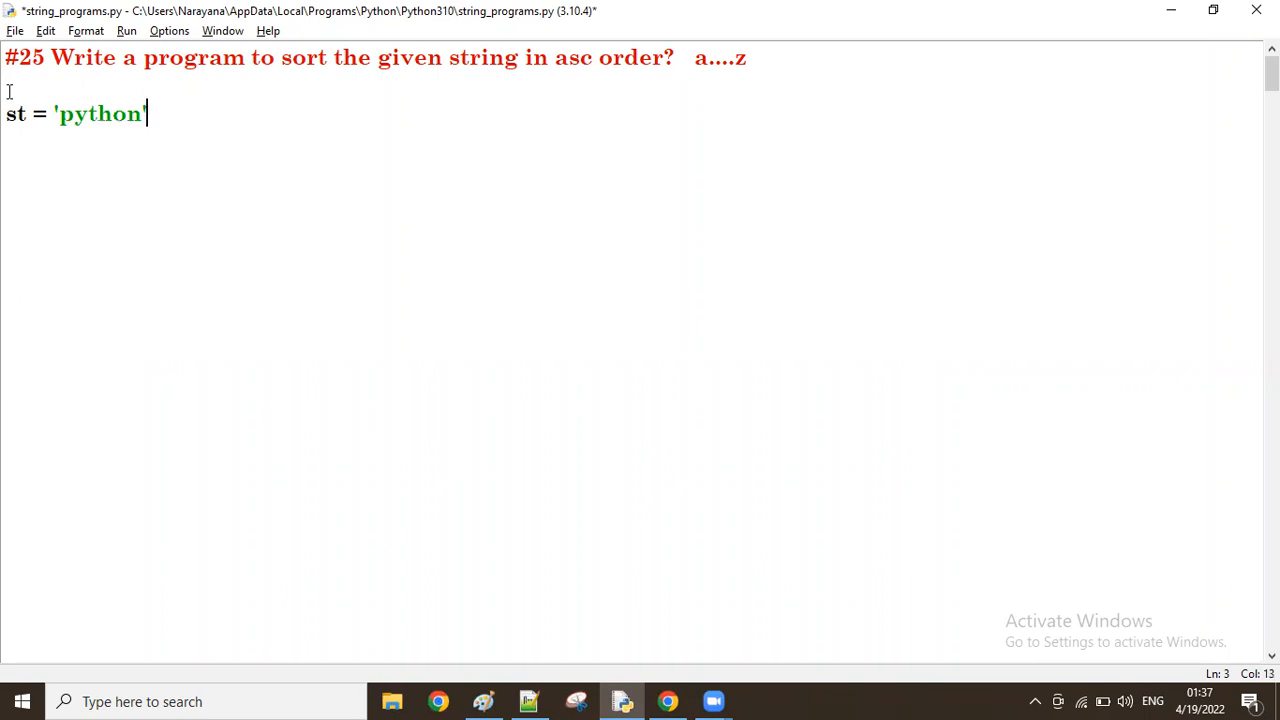
{"action": "type", "text": "'"}
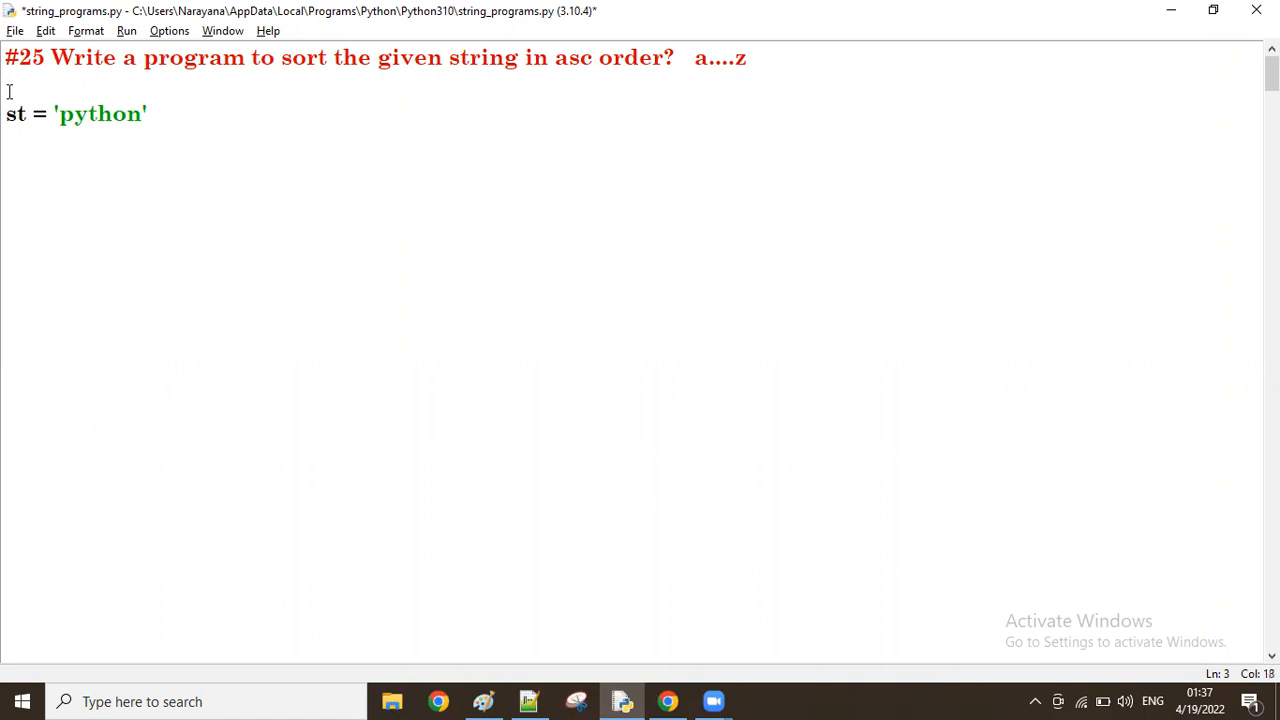
{"action": "type", "text": "#"}
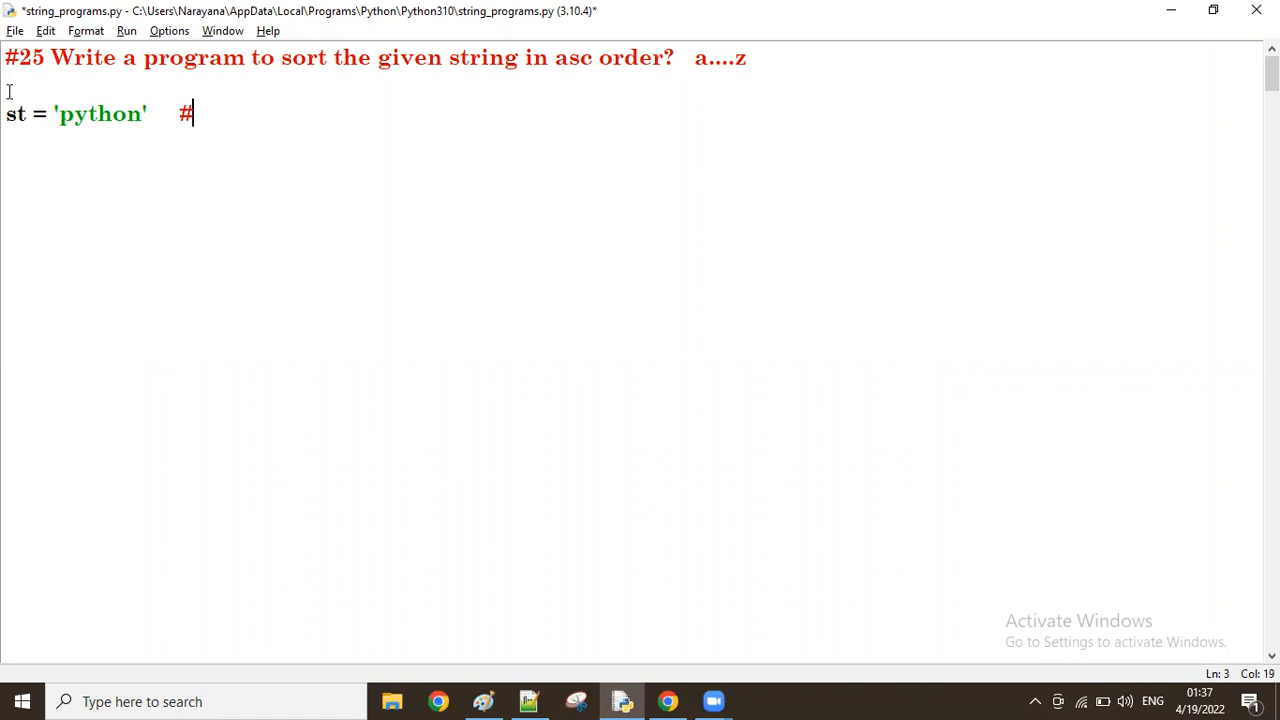
{"action": "type", "text": "h"}
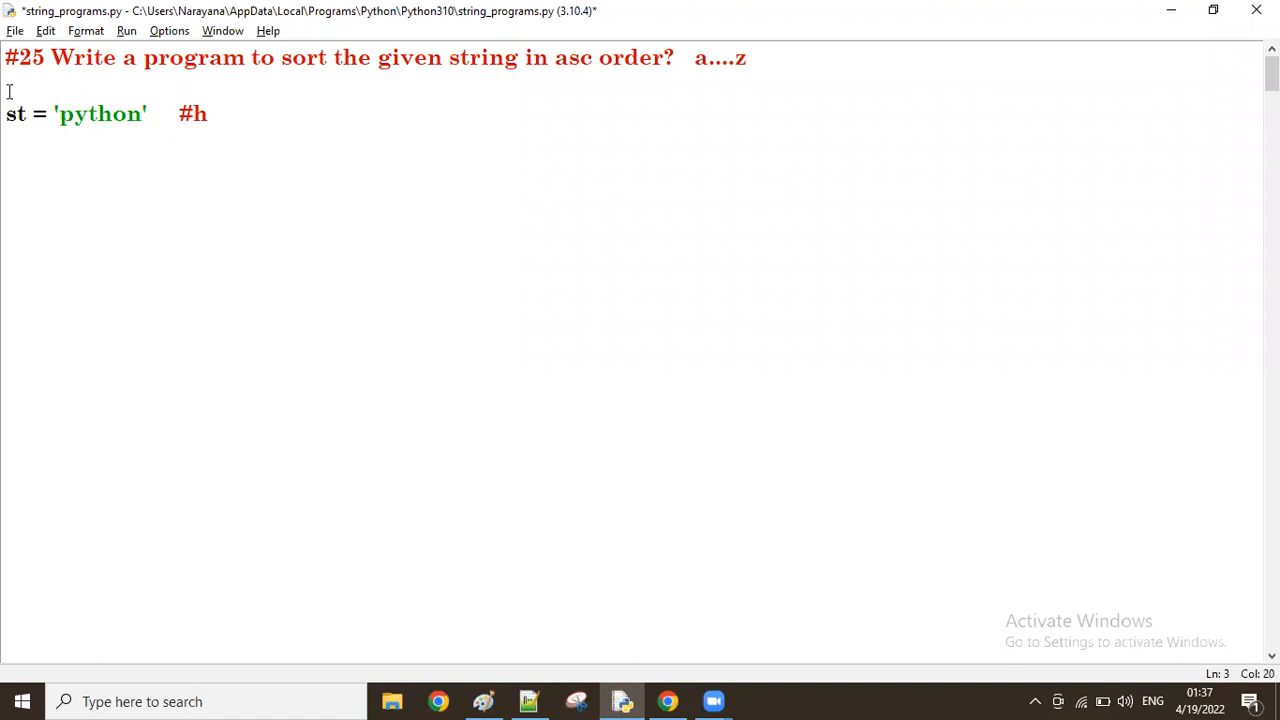
{"action": "type", "text": "n"}
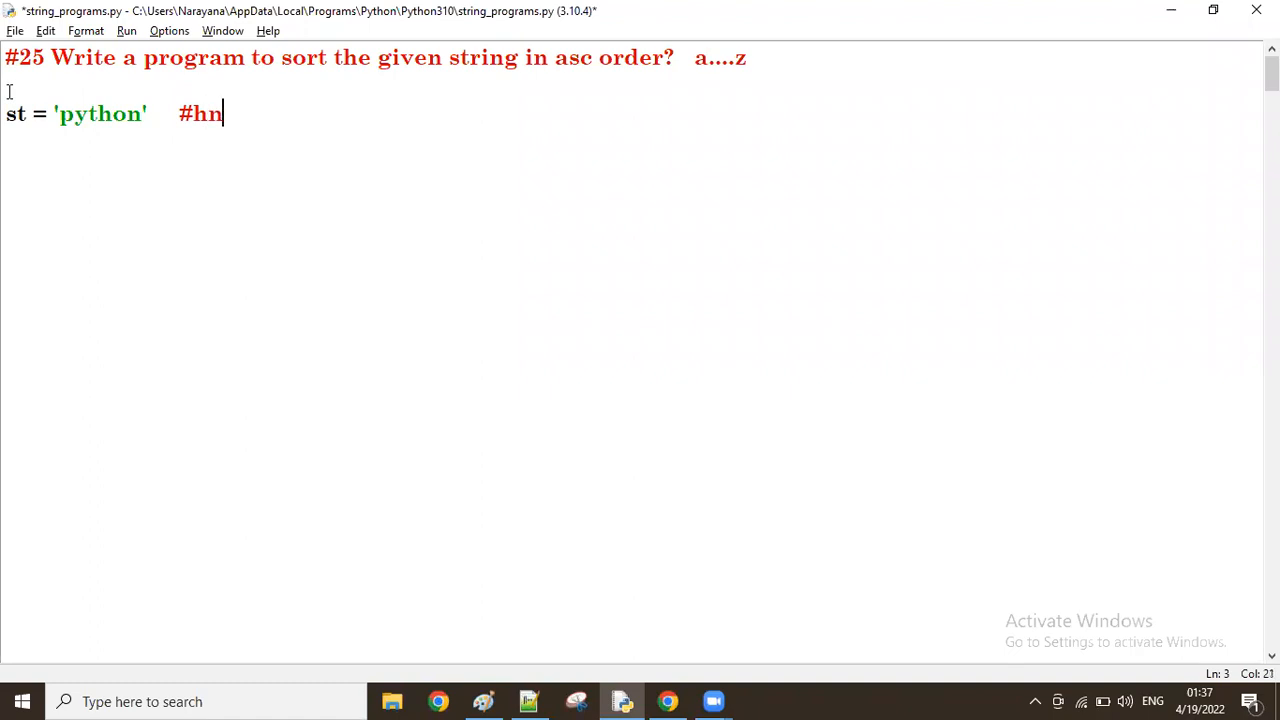
{"action": "type", "text": "op"}
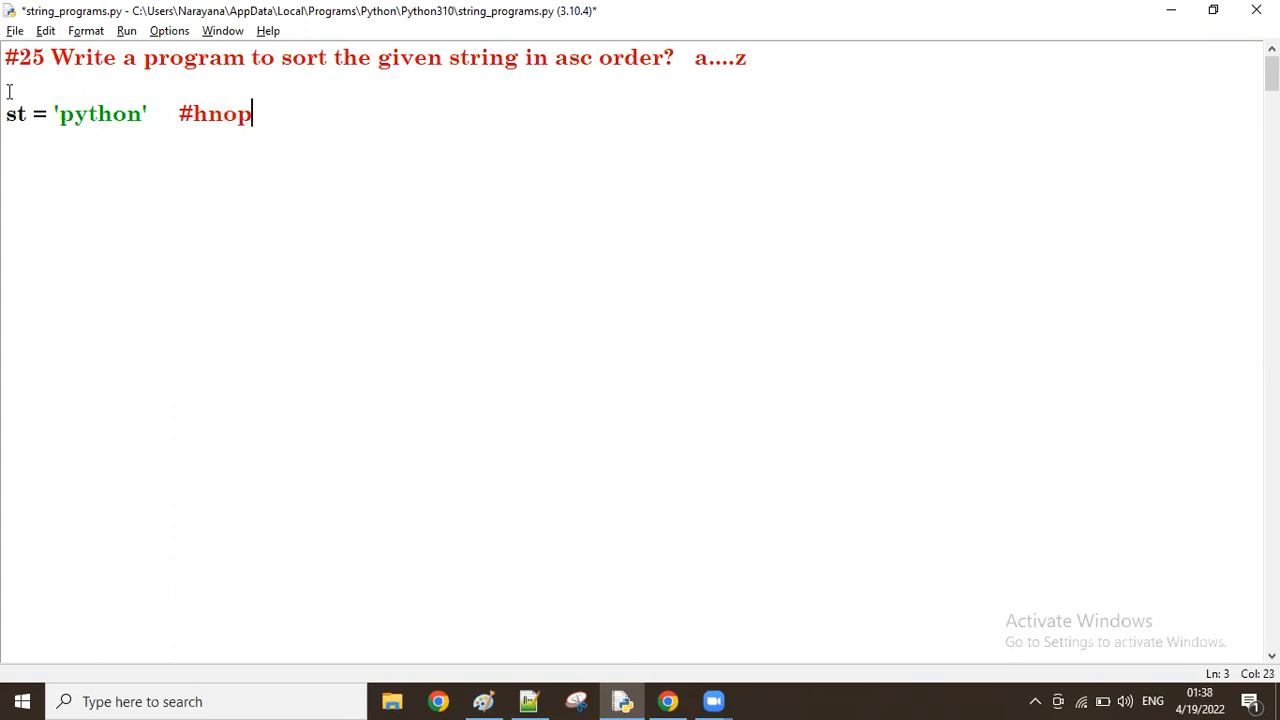
{"action": "type", "text": "ty"}
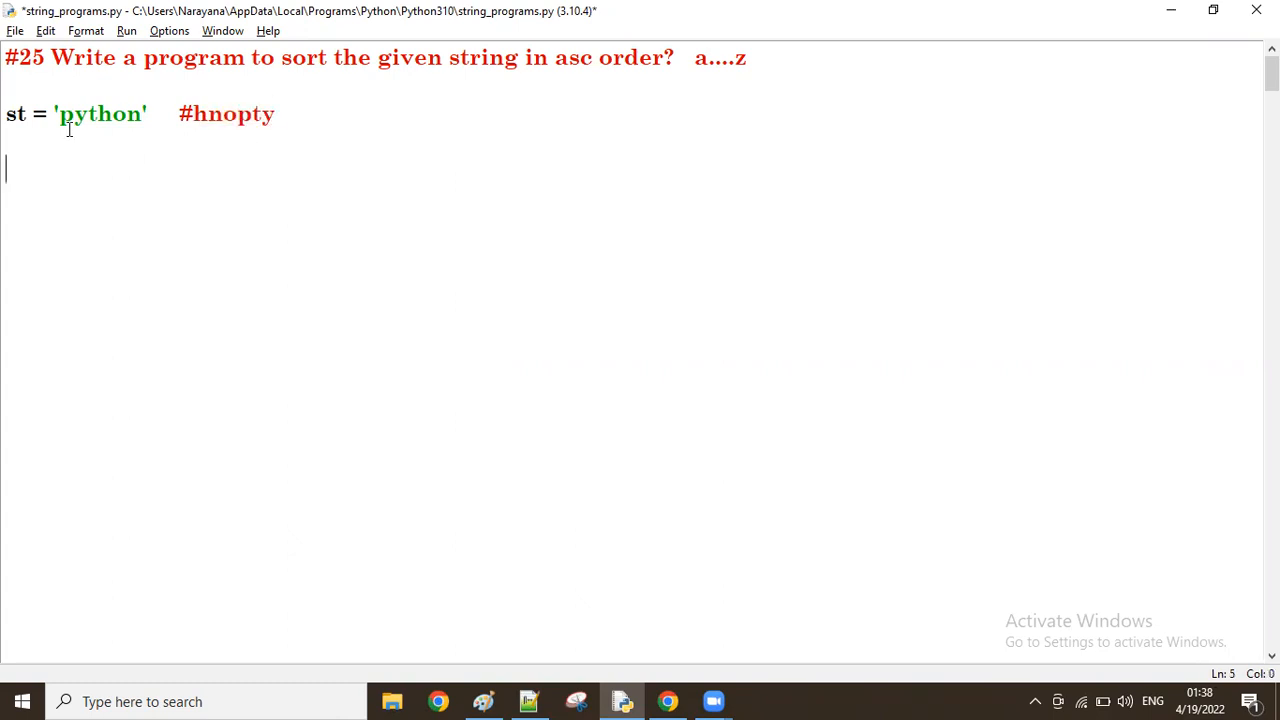
Add the line sorted(st) commented with its expected list ['h','n','o','p','t','y']
{"action": "double_click", "coordinate": [100, 112]}
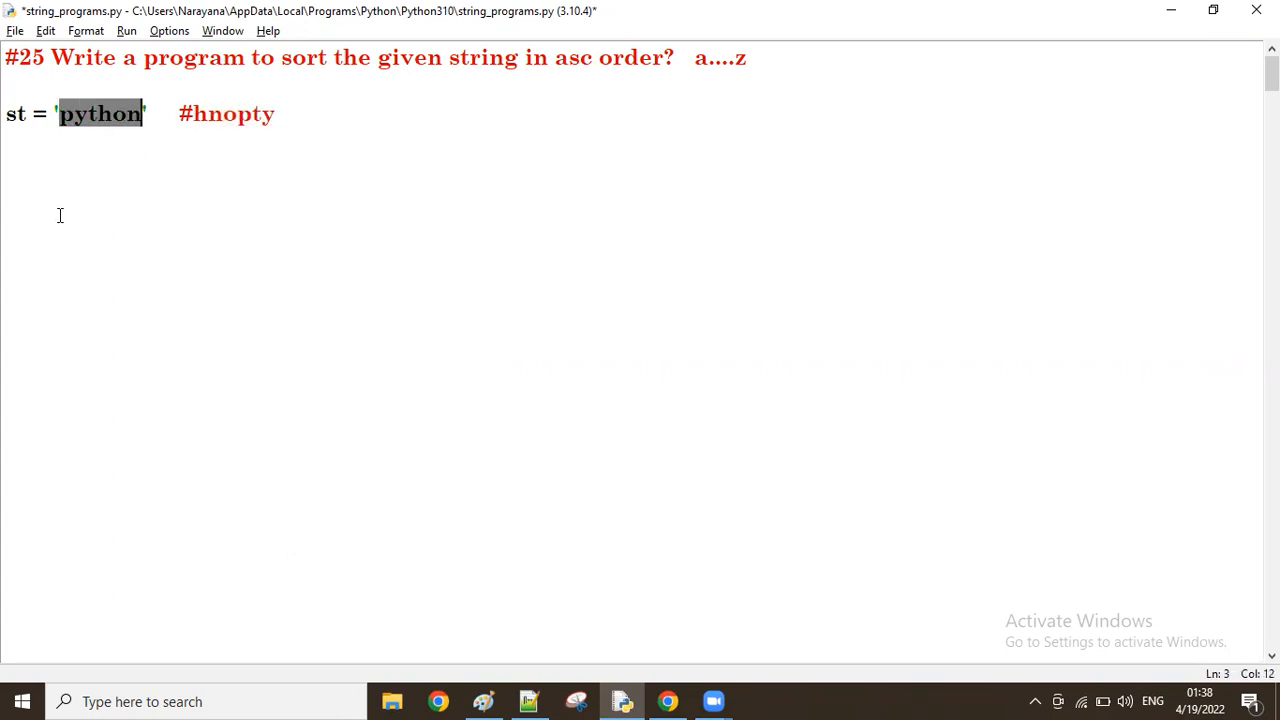
{"action": "type", "text": "sorted"}
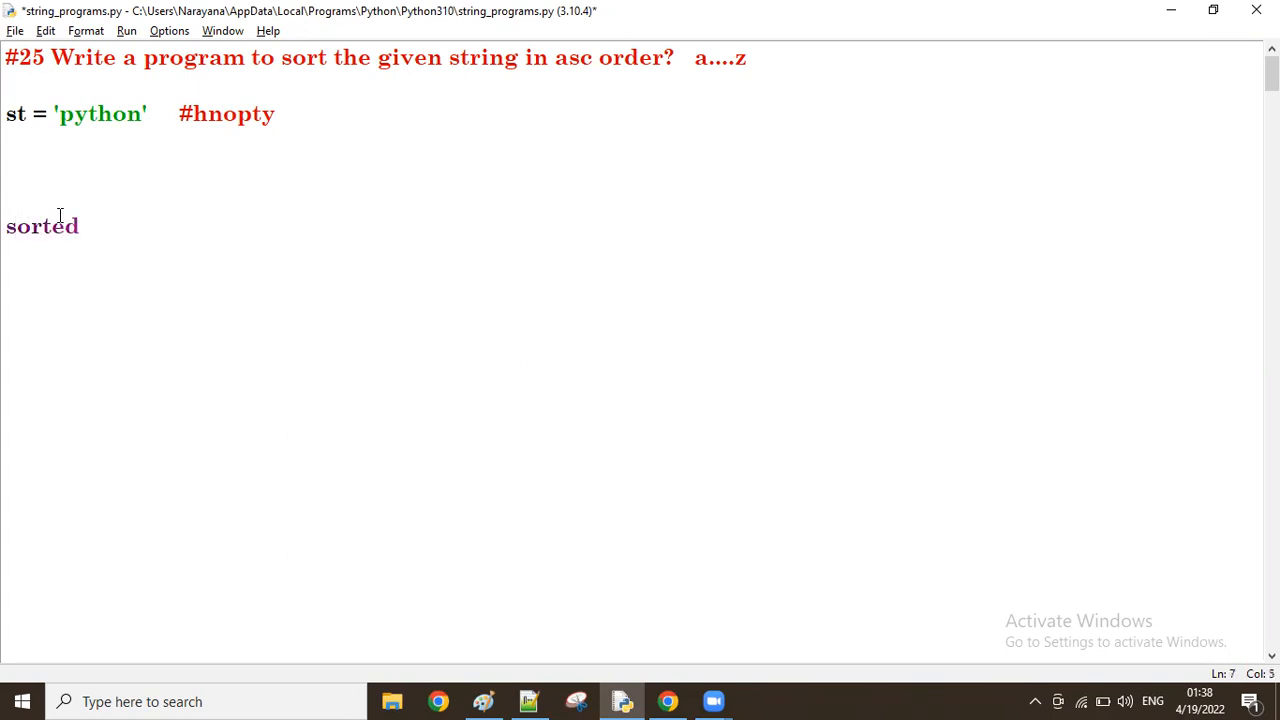
{"action": "type", "text": "(st)"}
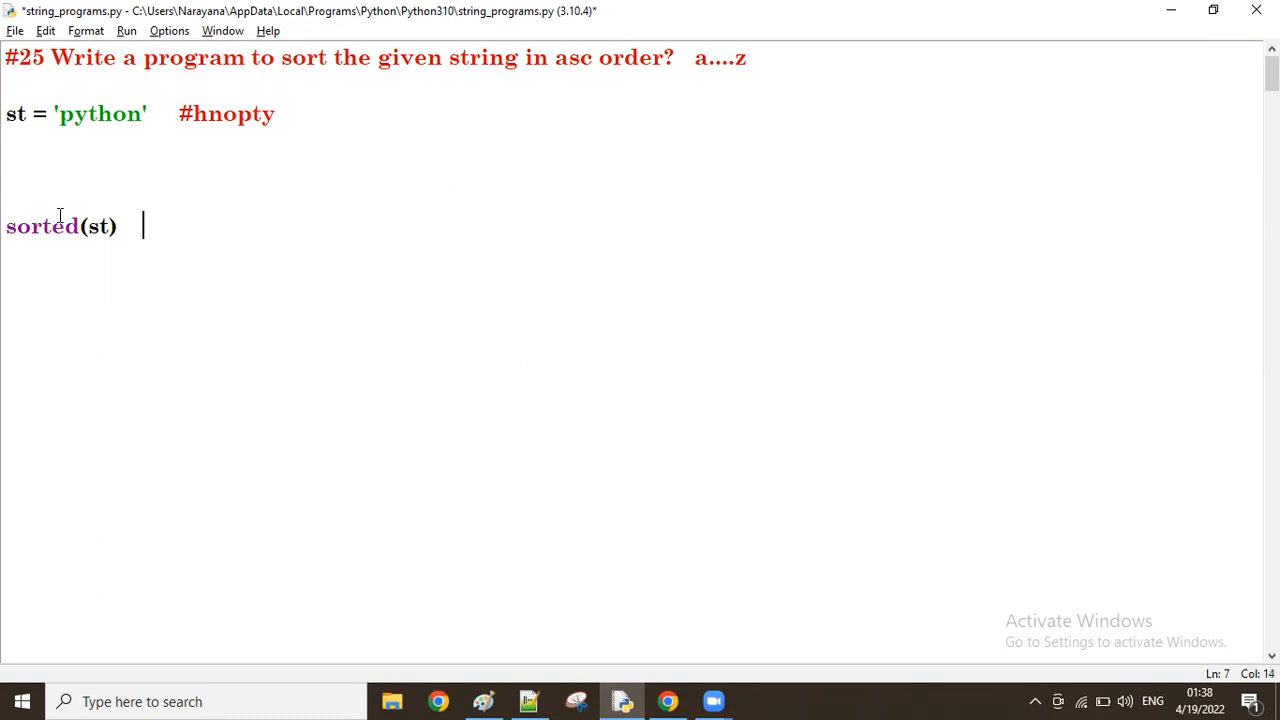
{"action": "type", "text": "#[]"}
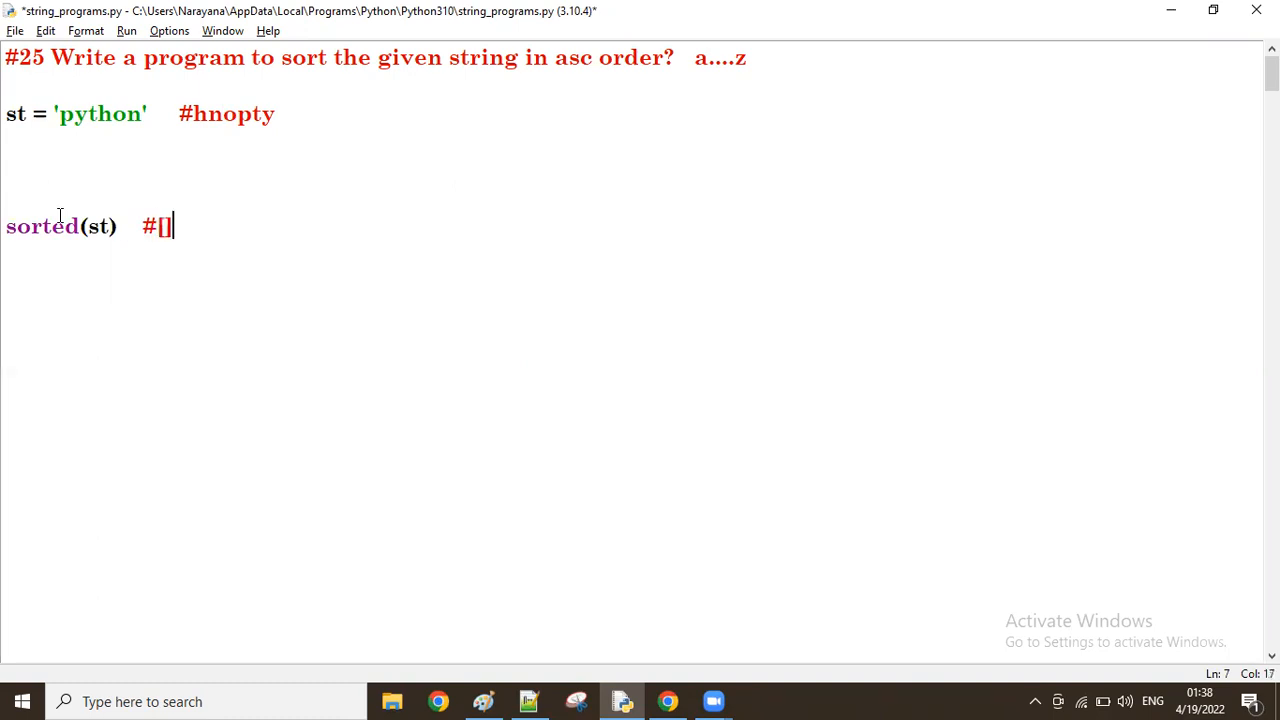
{"action": "key", "text": "Backspace"}
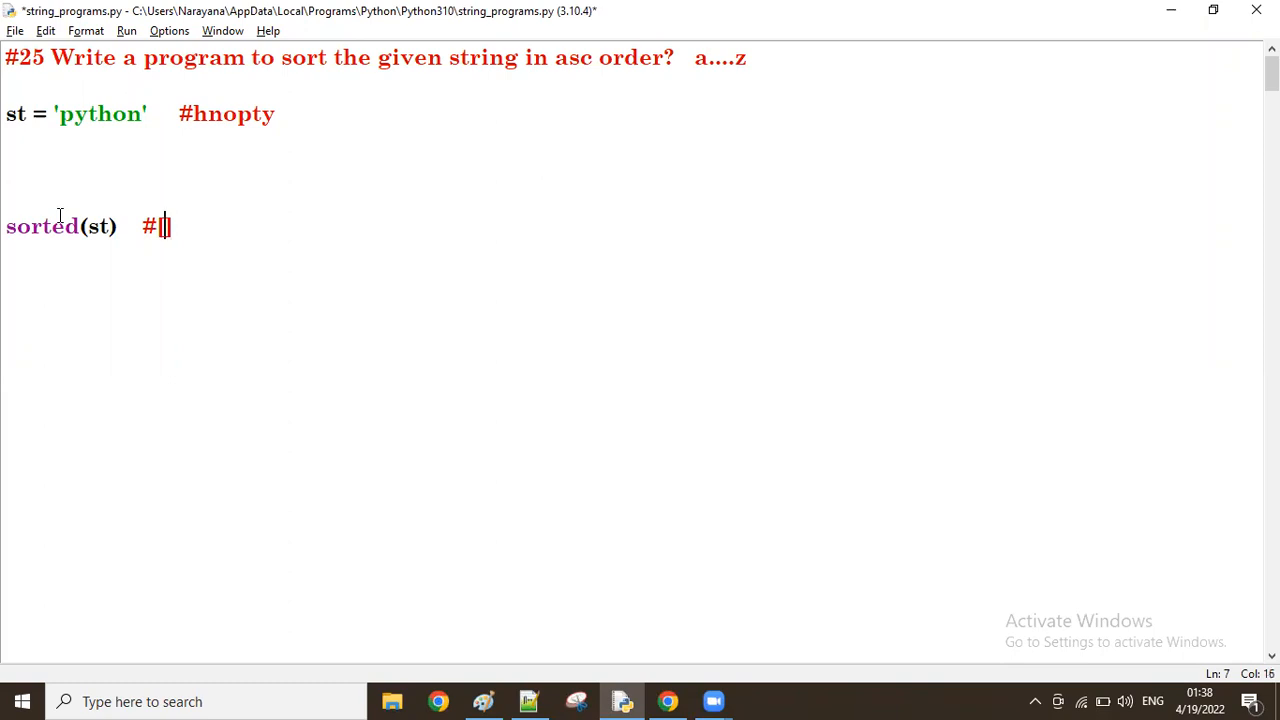
{"action": "type", "text": "['h',"}
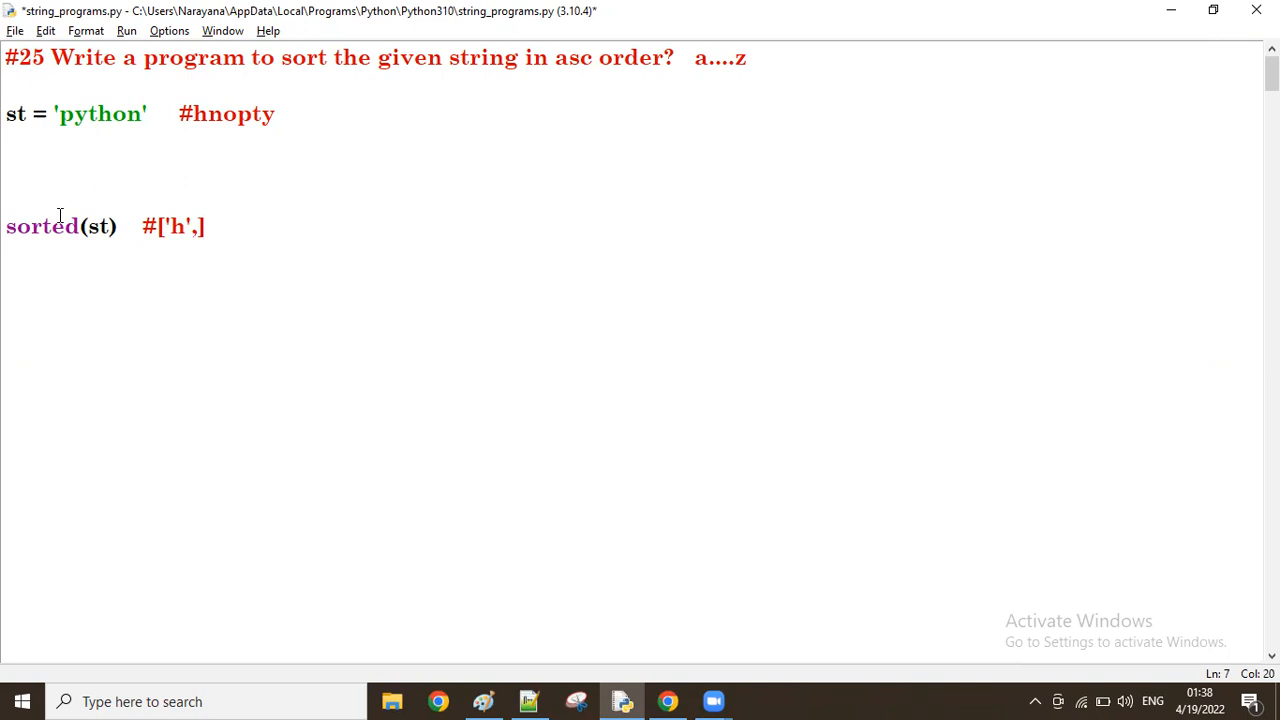
{"action": "type", "text": "'n','o',"}
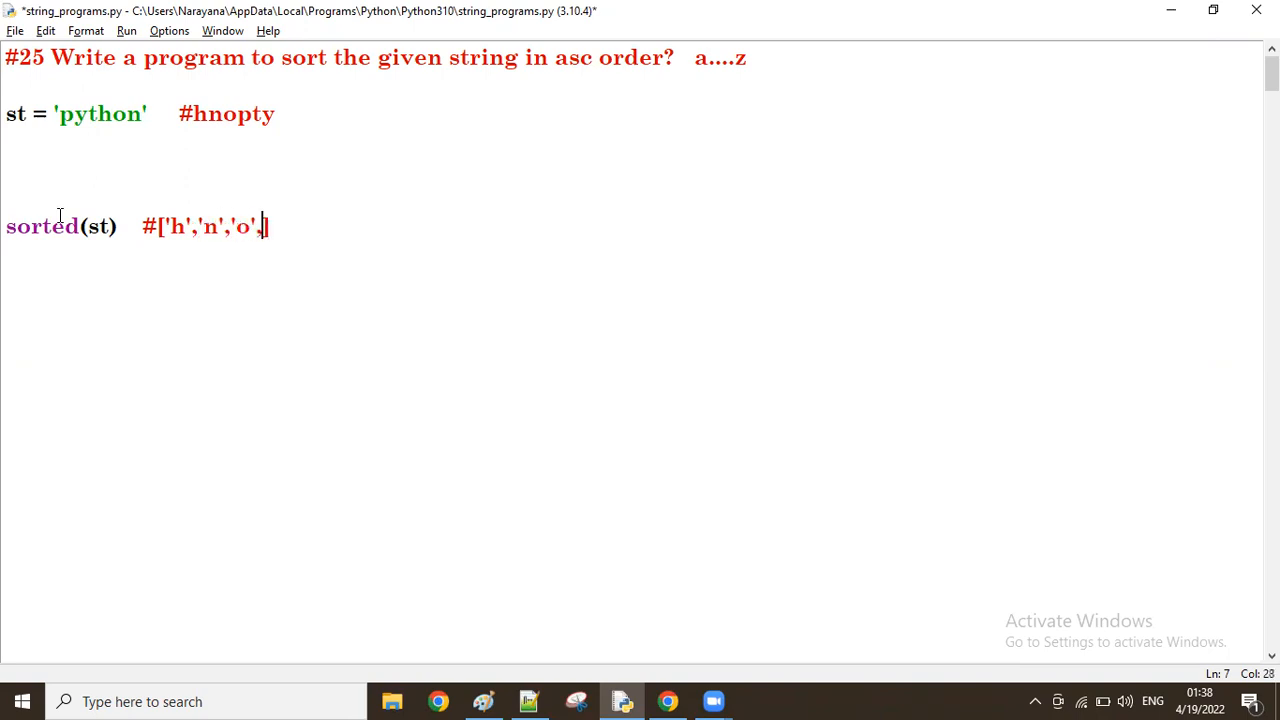
{"action": "type", "text": "'p',"}
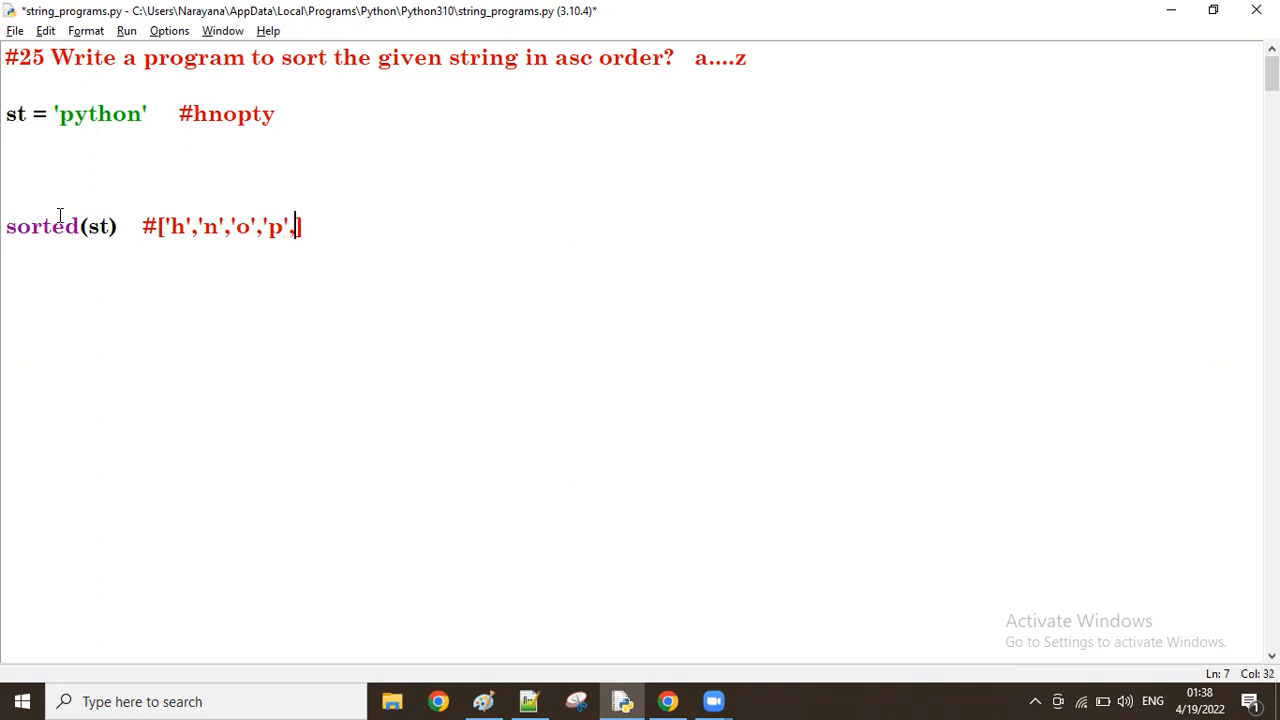
{"action": "type", "text": "'t',"}
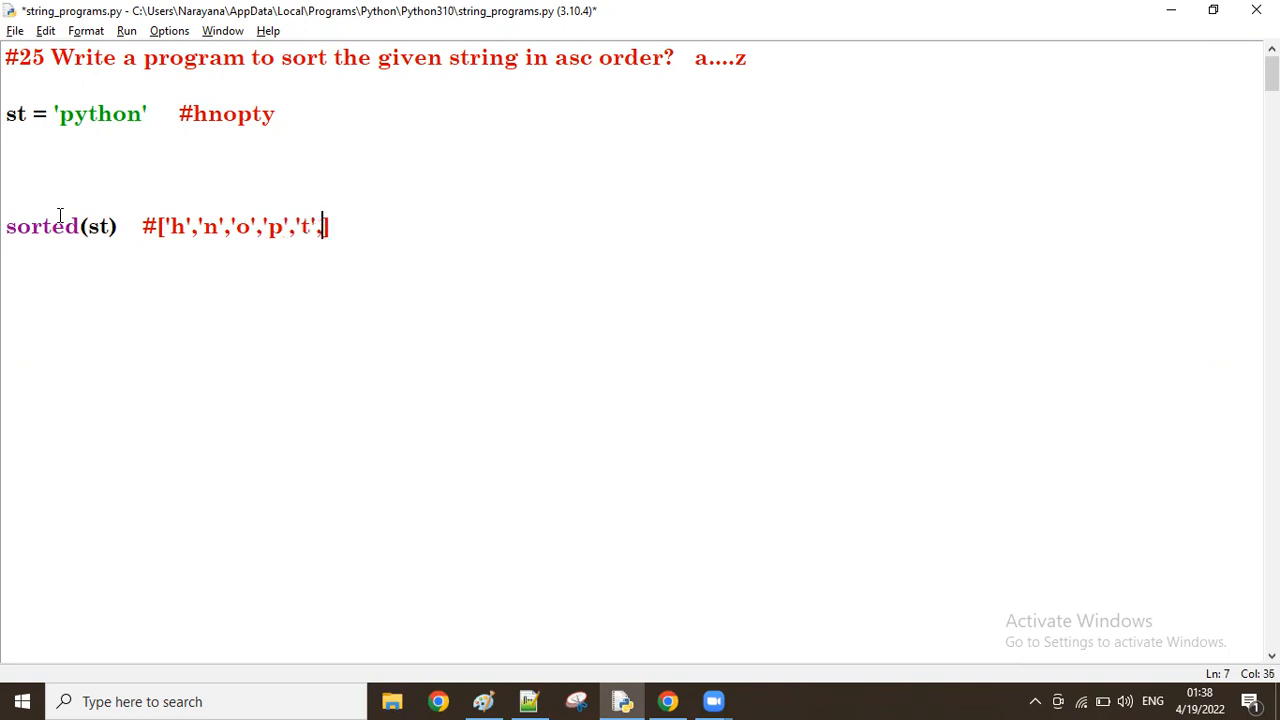
{"action": "type", "text": "'y']"}
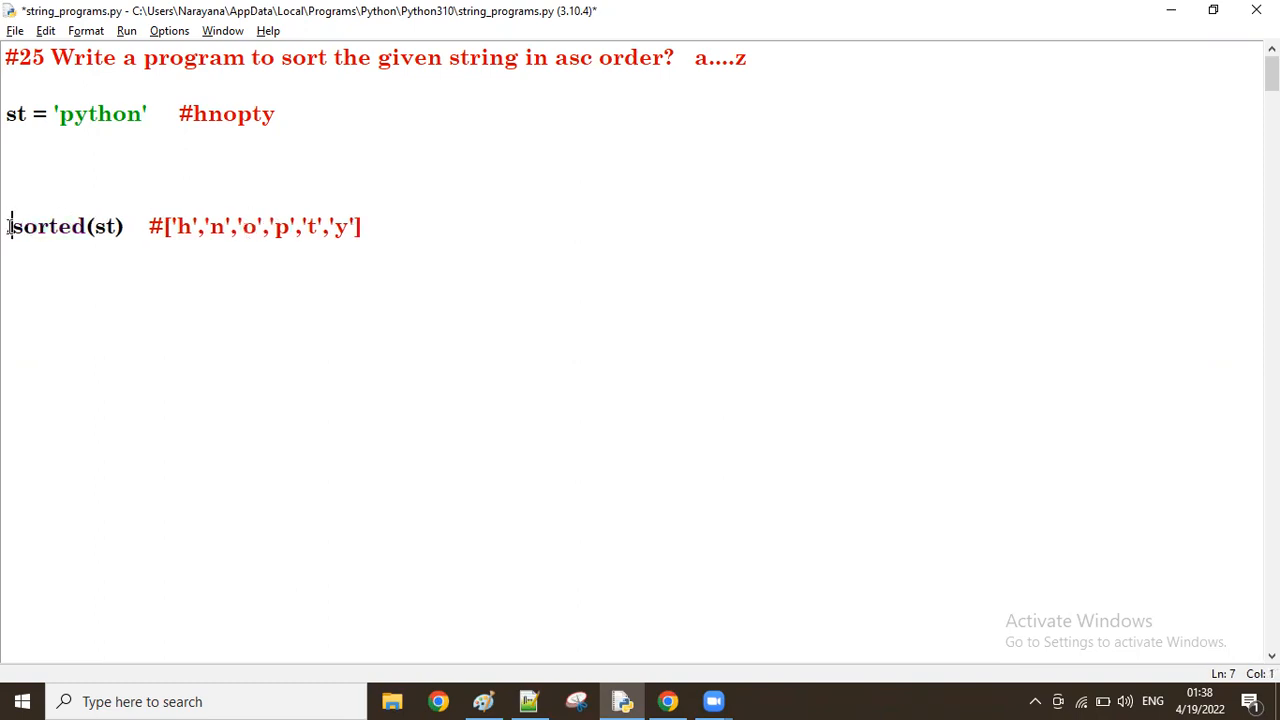
Wrap the line as print(''.join(sorted(st))) and save the script
{"action": "type", "text": "join("}
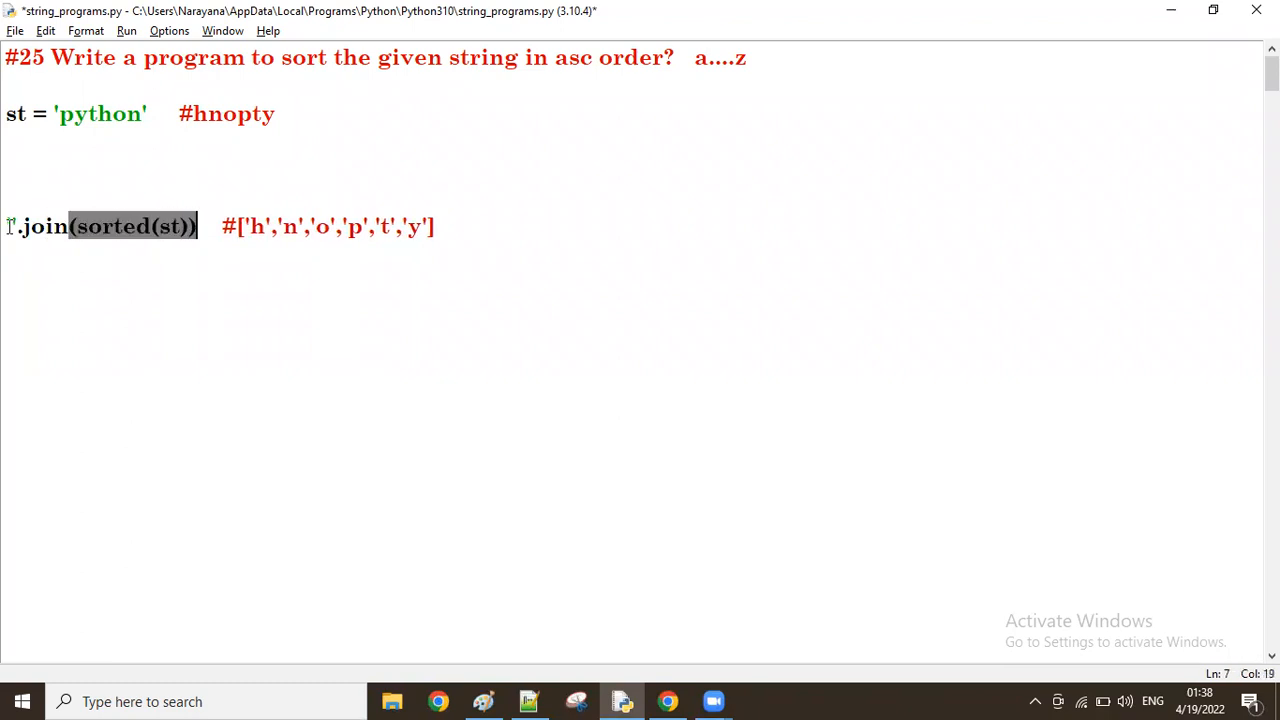
{"action": "type", "text": "print("}
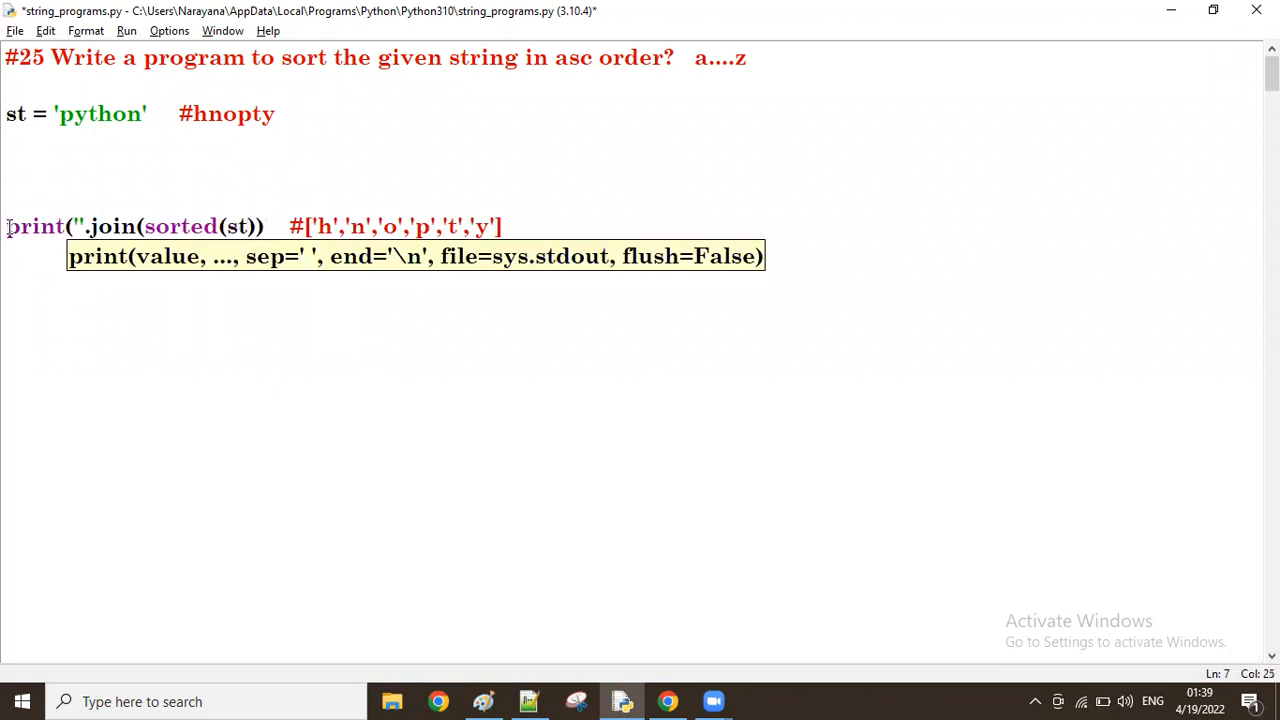
{"action": "type", "text": ")"}
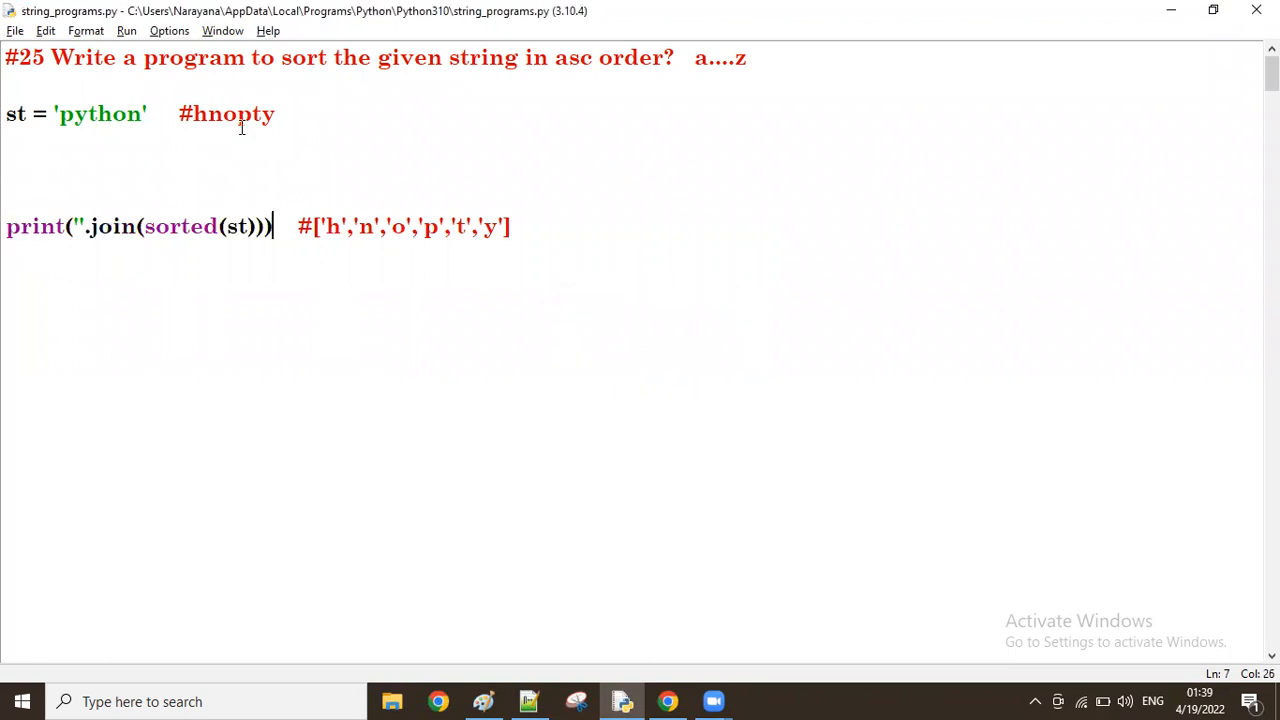
{"action": "mouse_move", "coordinate": [552, 178]}
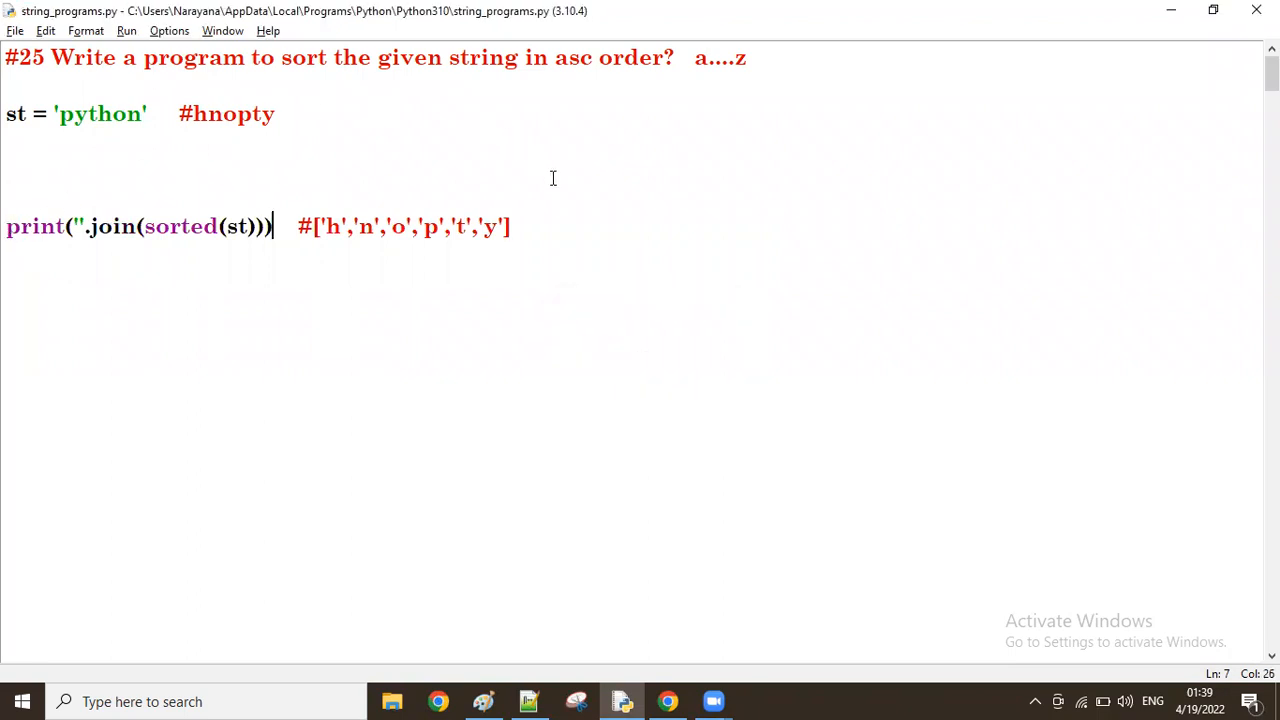
Run the script so the shell prints hnopty, then select the 'python' string for replacement
{"action": "key", "text": "F5"}
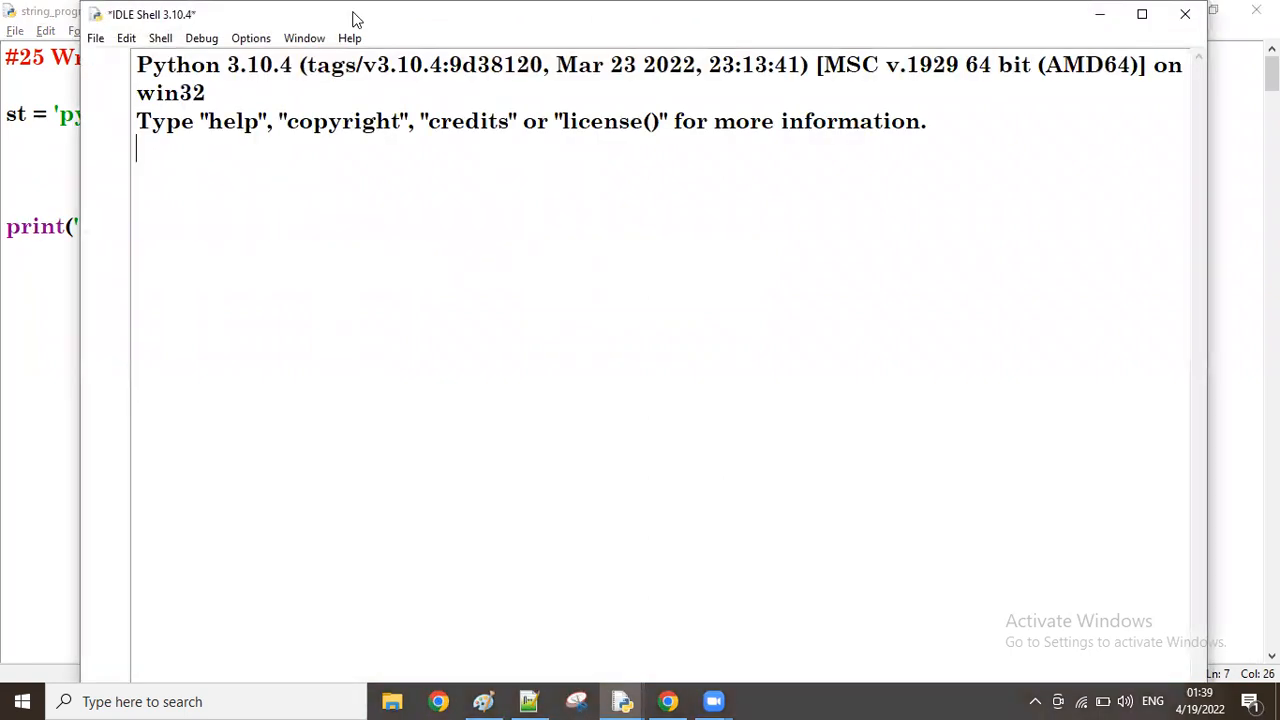
{"action": "key", "text": "F5"}
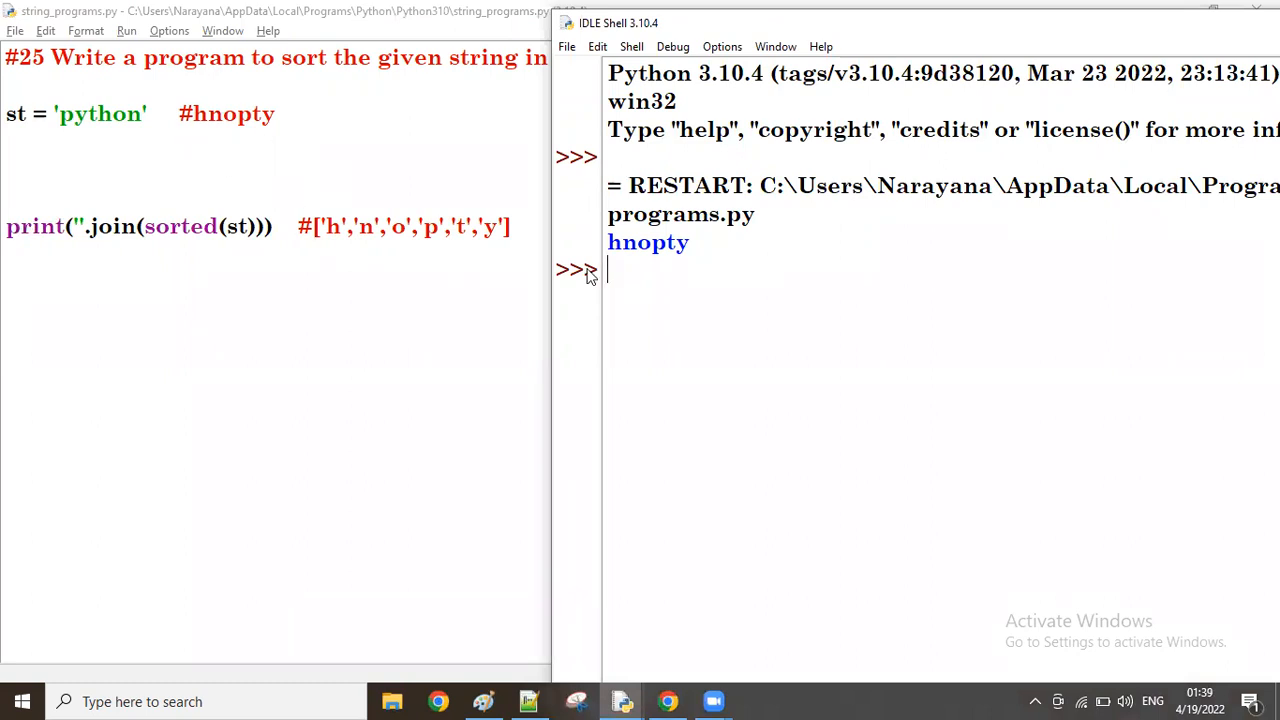
{"action": "double_click", "coordinate": [648, 242]}
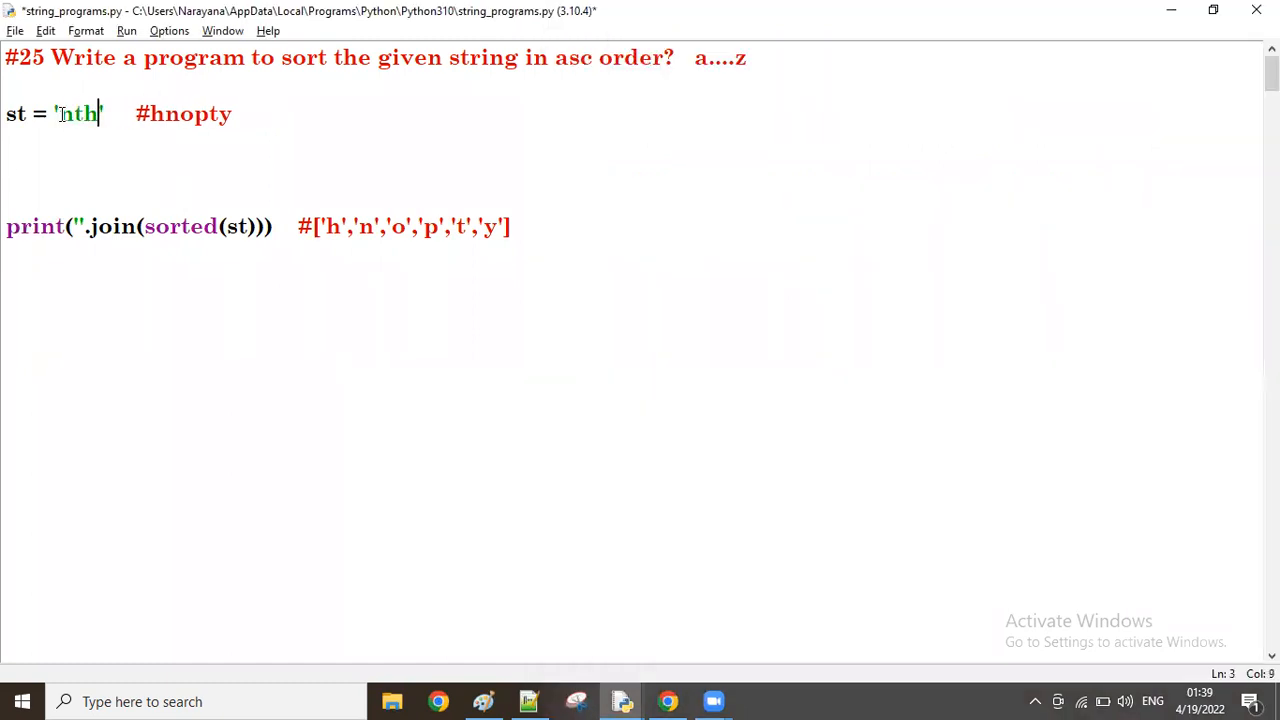
Set st to 'narayana tech house' and rerun so the shell prints aaaaceehhnnorstuy
{"action": "key", "text": "F5"}
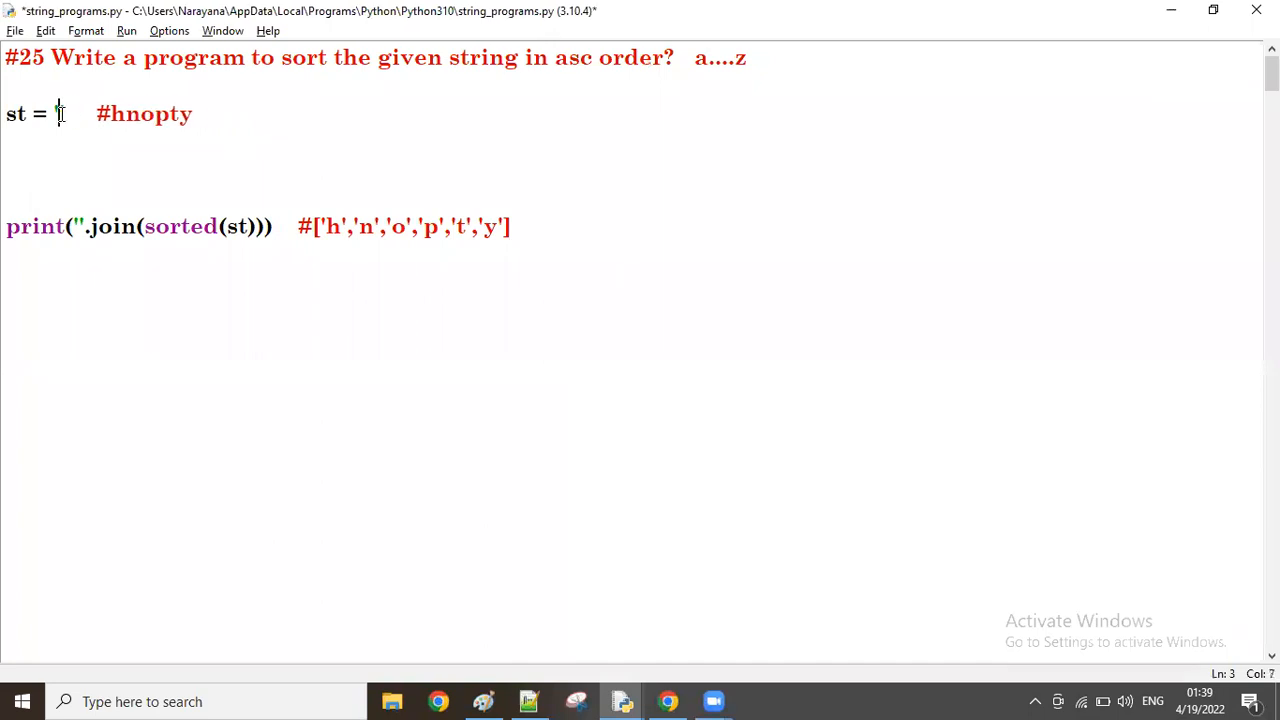
{"action": "type", "text": "'narayana'"}
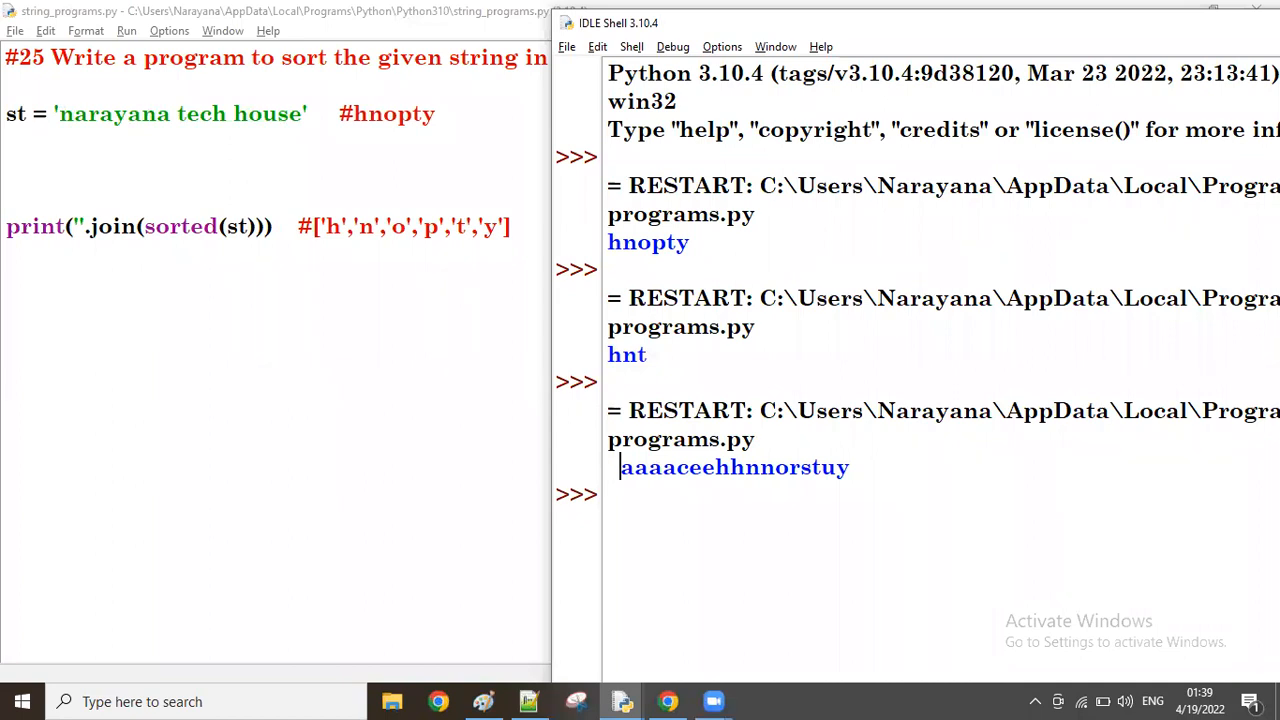
{"action": "mouse_move", "coordinate": [950, 330]}
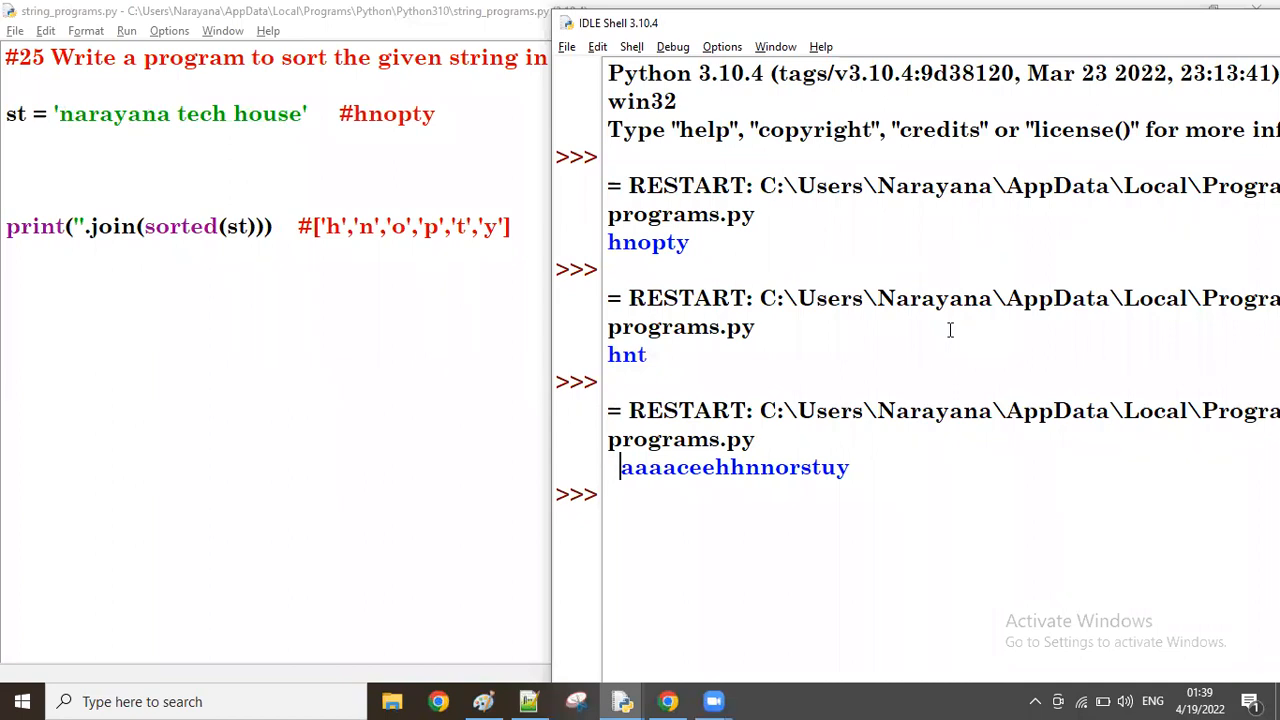